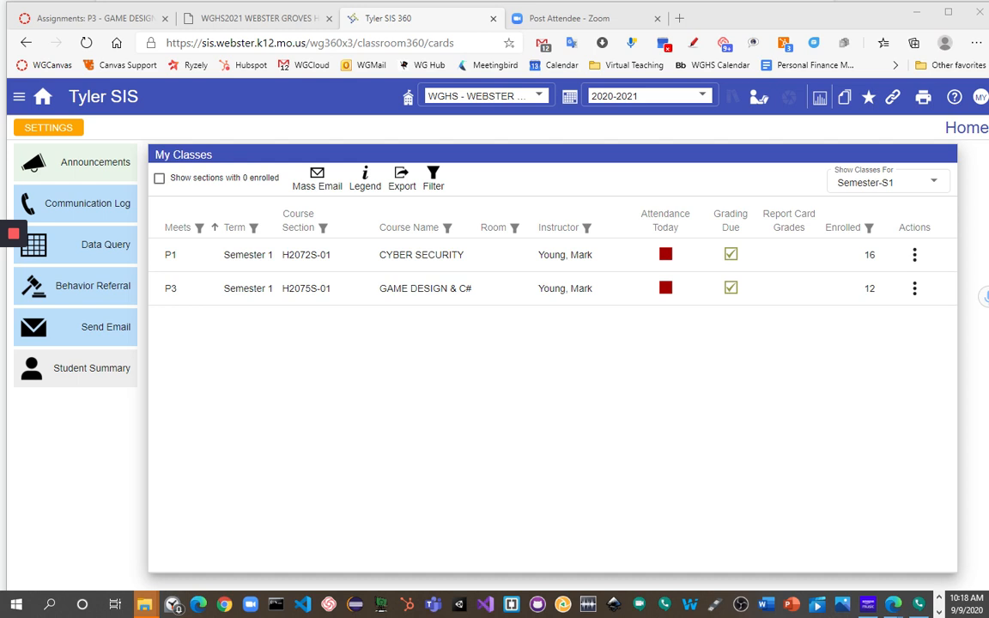
{"action": "mouse_move", "coordinate": [467, 305]}
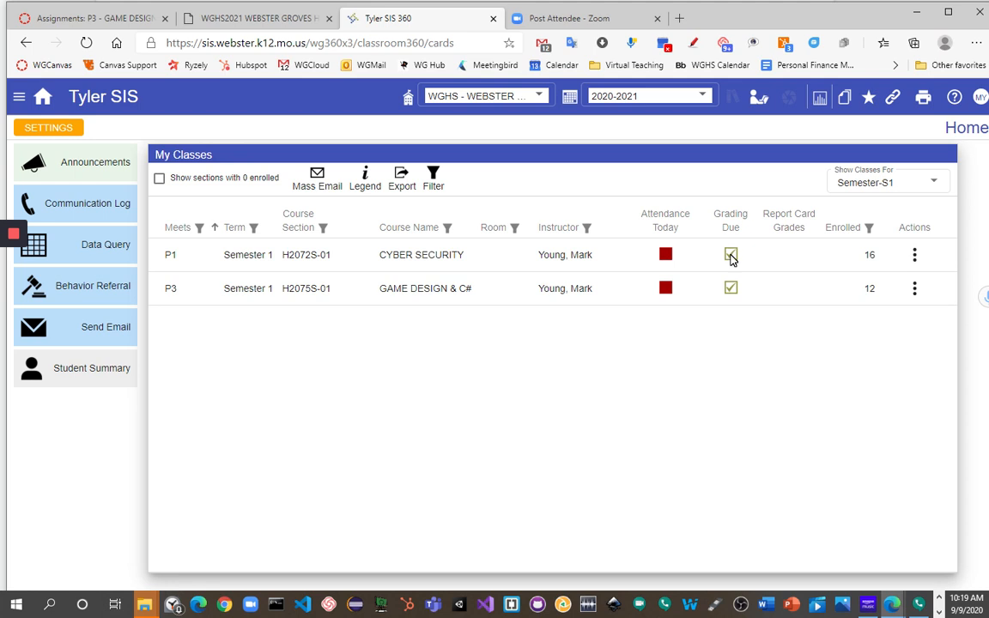
Open the Cyber Security section's gradebook from the Grading Due column
{"action": "left_click", "coordinate": [731, 254]}
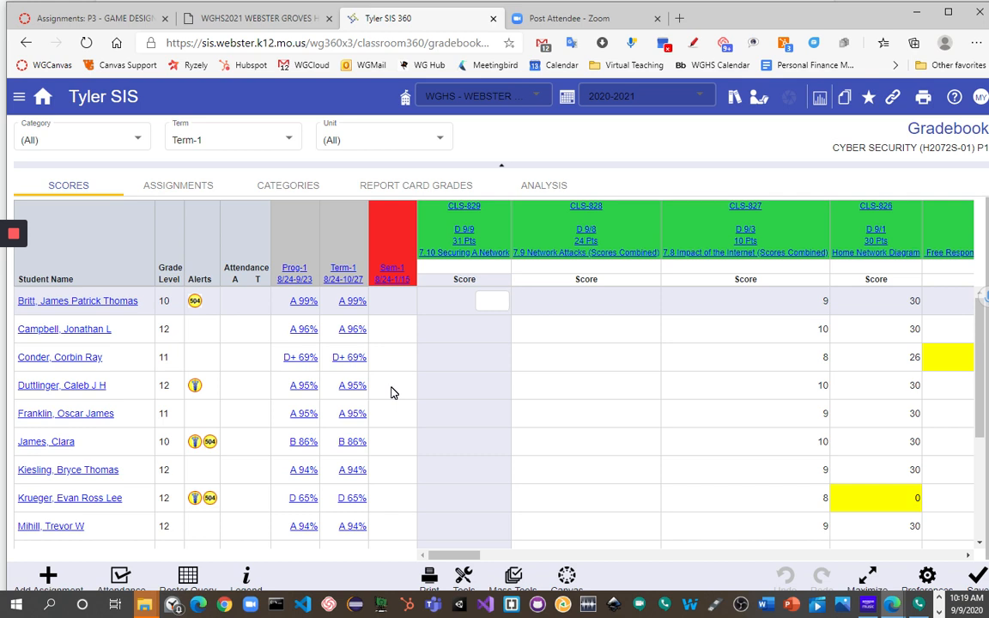
{"action": "mouse_move", "coordinate": [283, 253]}
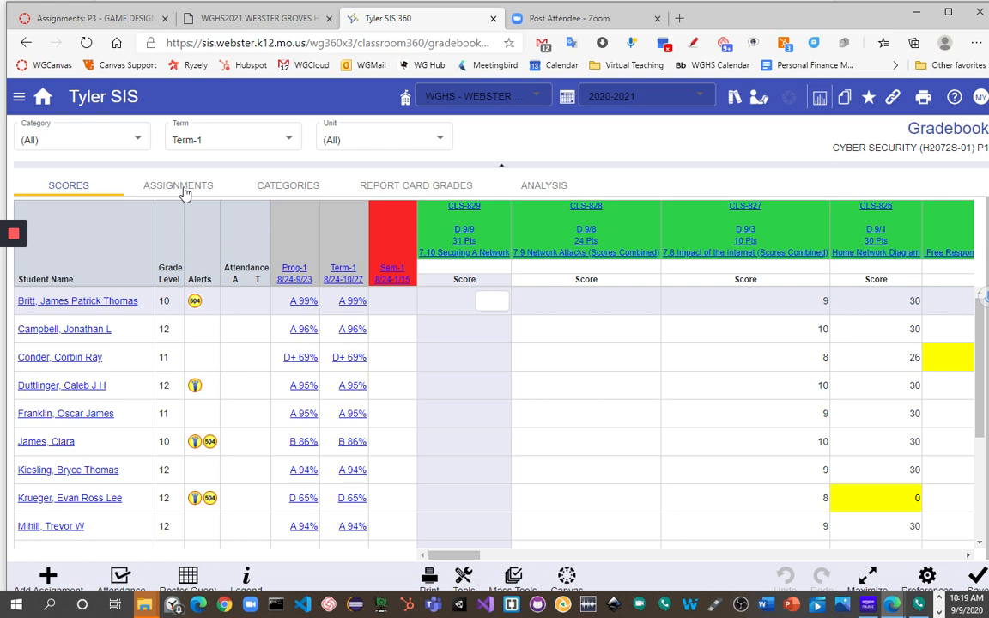
{"action": "mouse_move", "coordinate": [169, 193]}
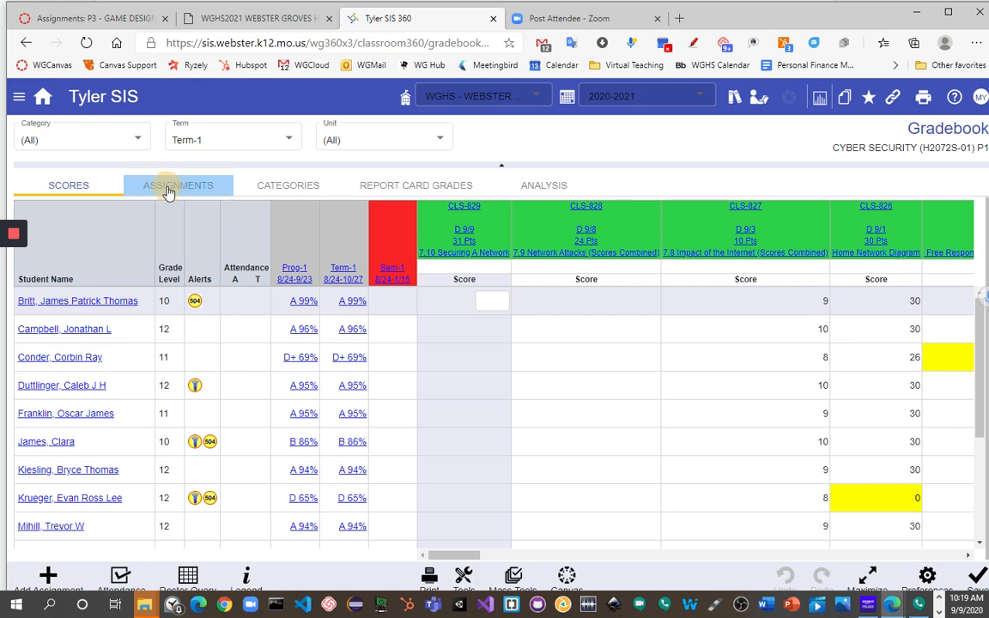
Go to the Assignments list and open the RCGP 'Average of ALL Assignment Types' formula
{"action": "left_click", "coordinate": [178, 186]}
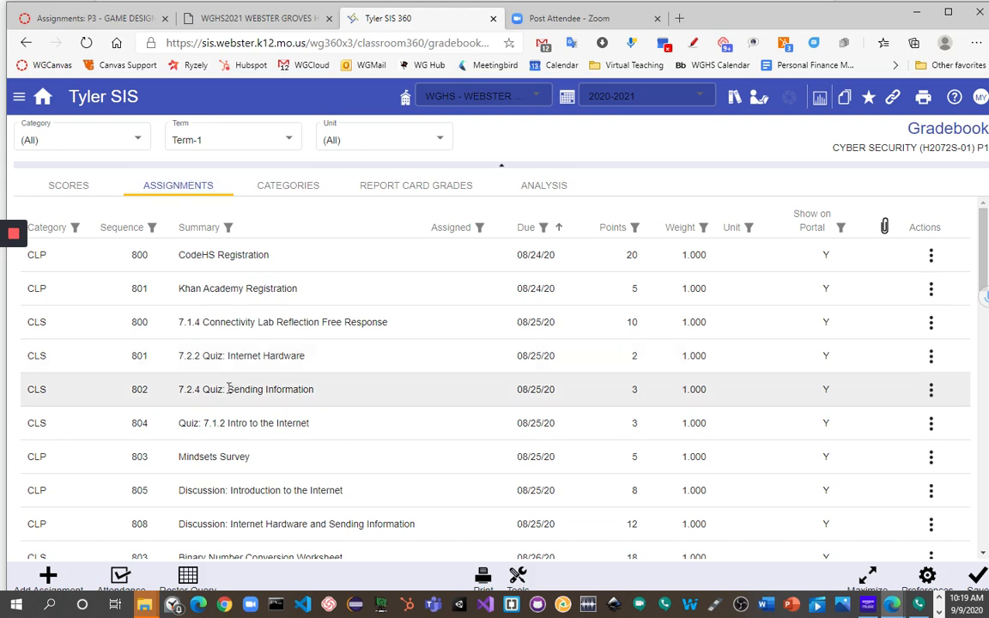
{"action": "scroll", "scroll_direction": "down", "scroll_amount": 3}
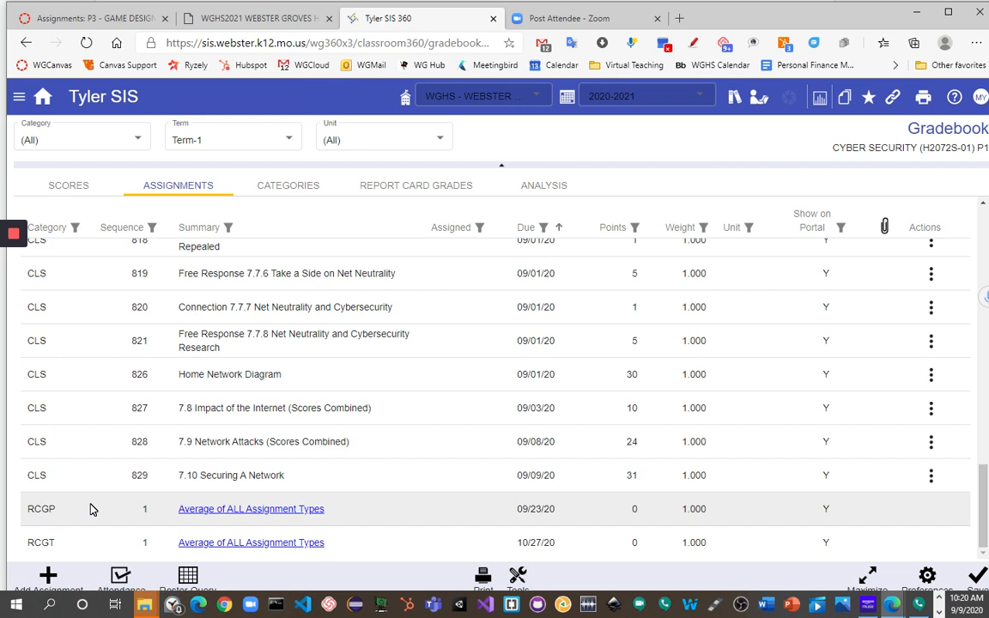
{"action": "mouse_move", "coordinate": [104, 534]}
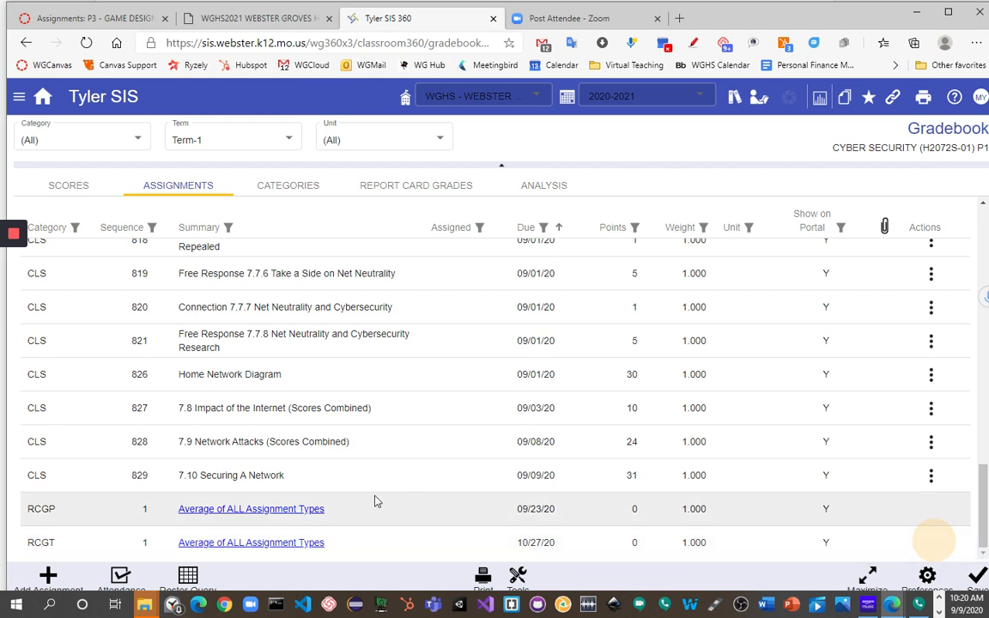
{"action": "mouse_move", "coordinate": [237, 536]}
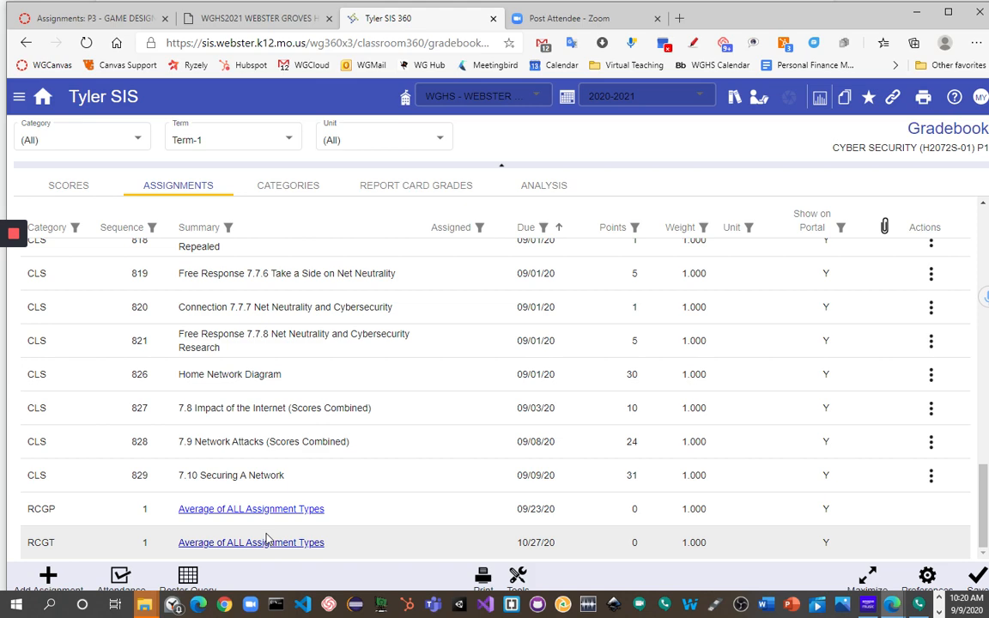
{"action": "left_click", "coordinate": [251, 508]}
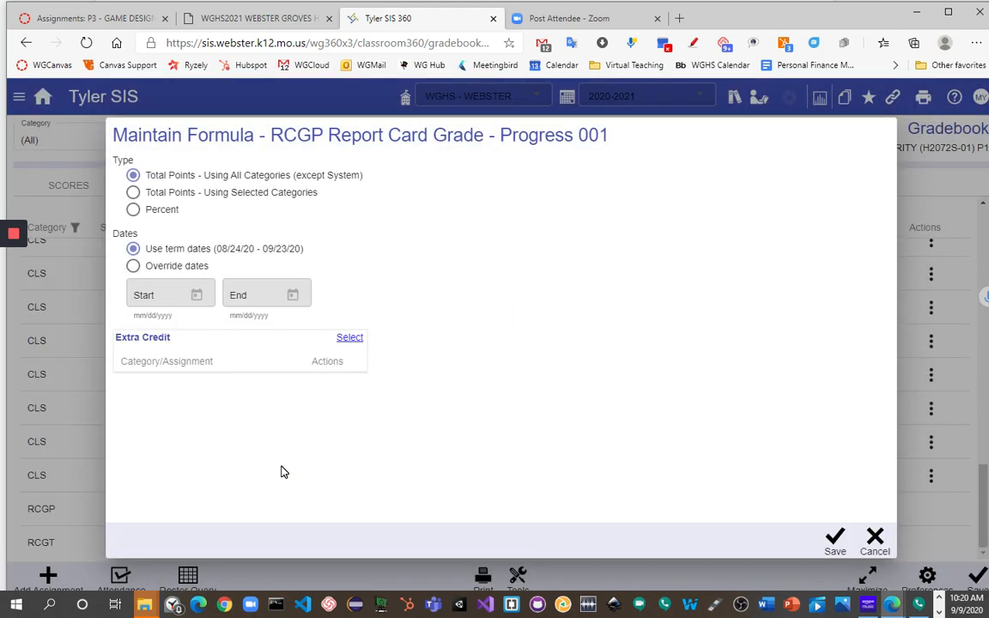
{"action": "mouse_move", "coordinate": [155, 212]}
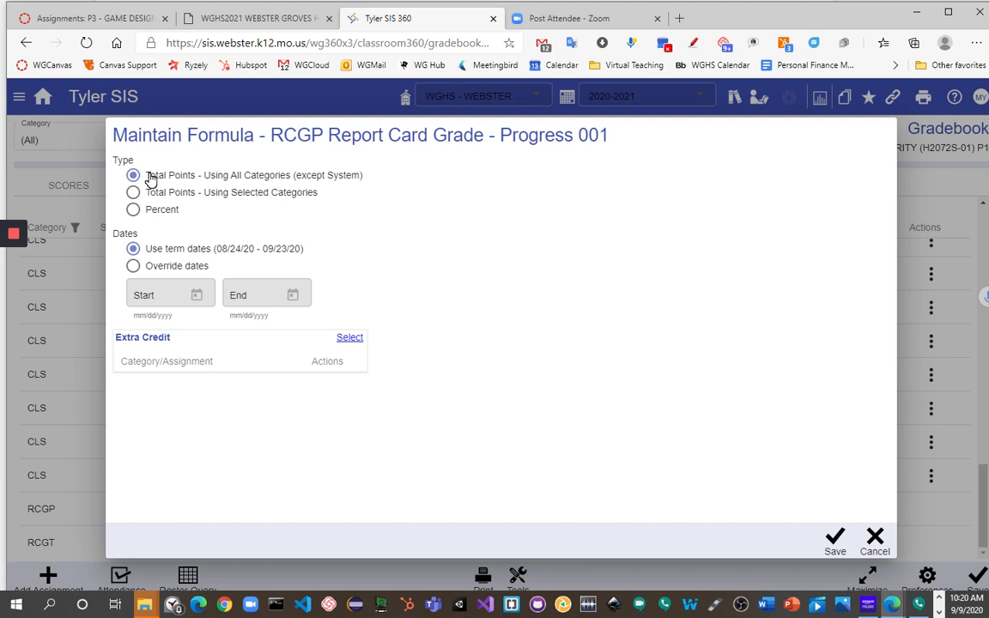
{"action": "mouse_move", "coordinate": [175, 180]}
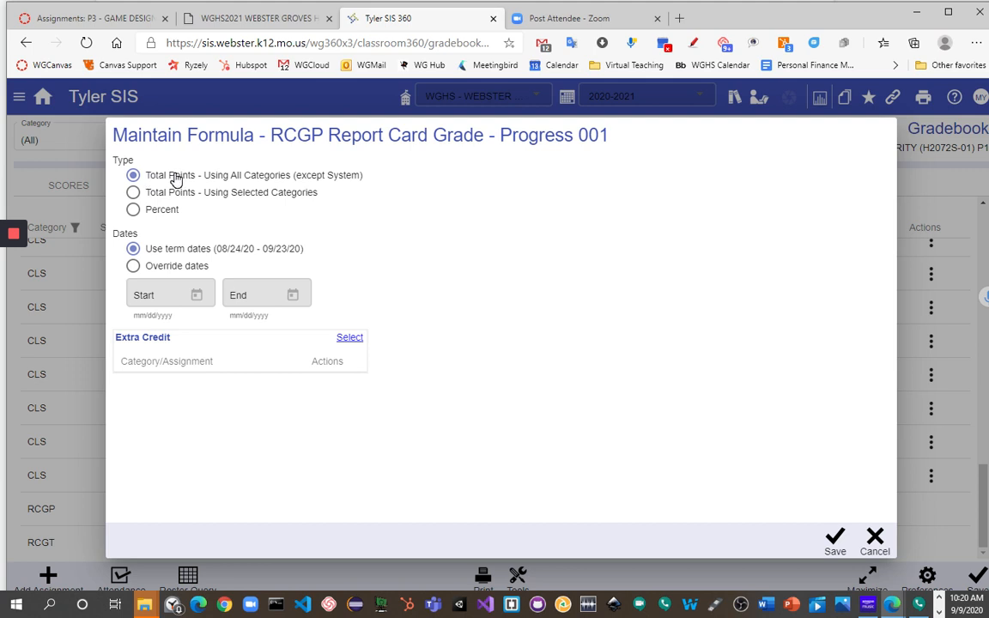
{"action": "mouse_move", "coordinate": [158, 213]}
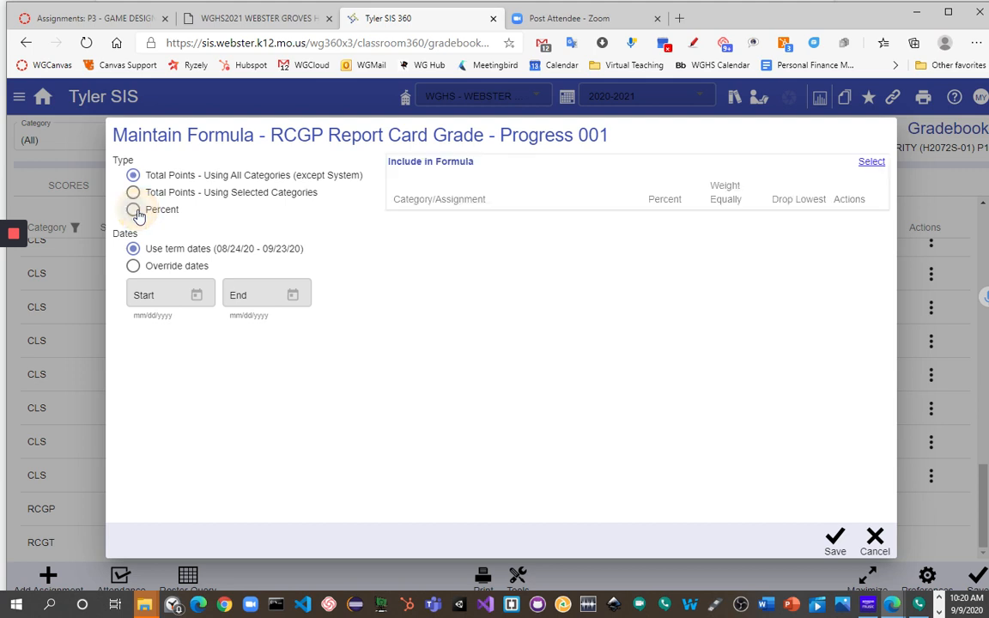
Set the RCGP formula type to Percent and bring up the Include in Formula picker
{"action": "left_click", "coordinate": [134, 209]}
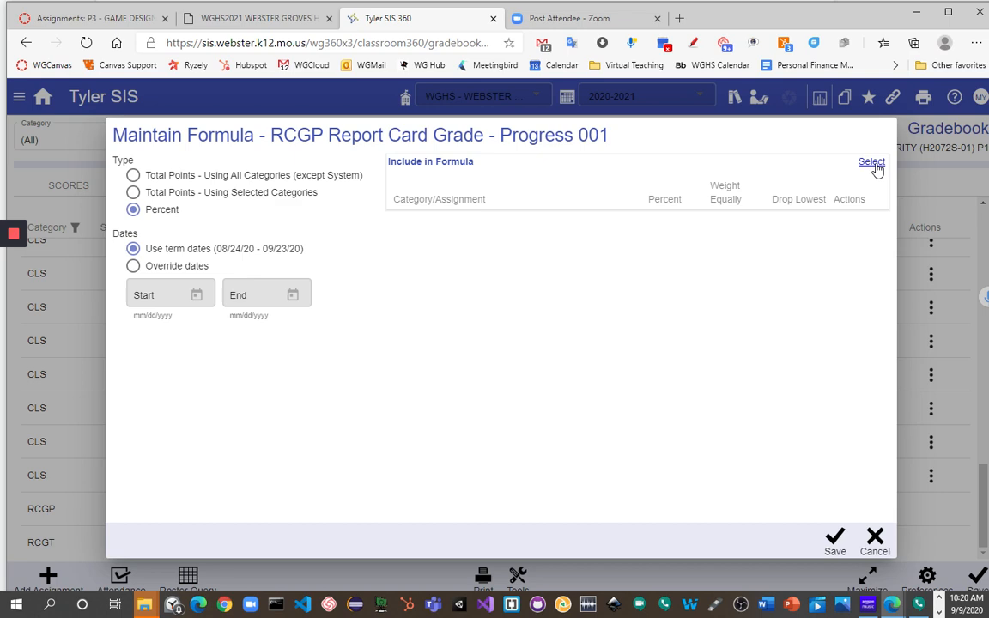
{"action": "left_click", "coordinate": [872, 162]}
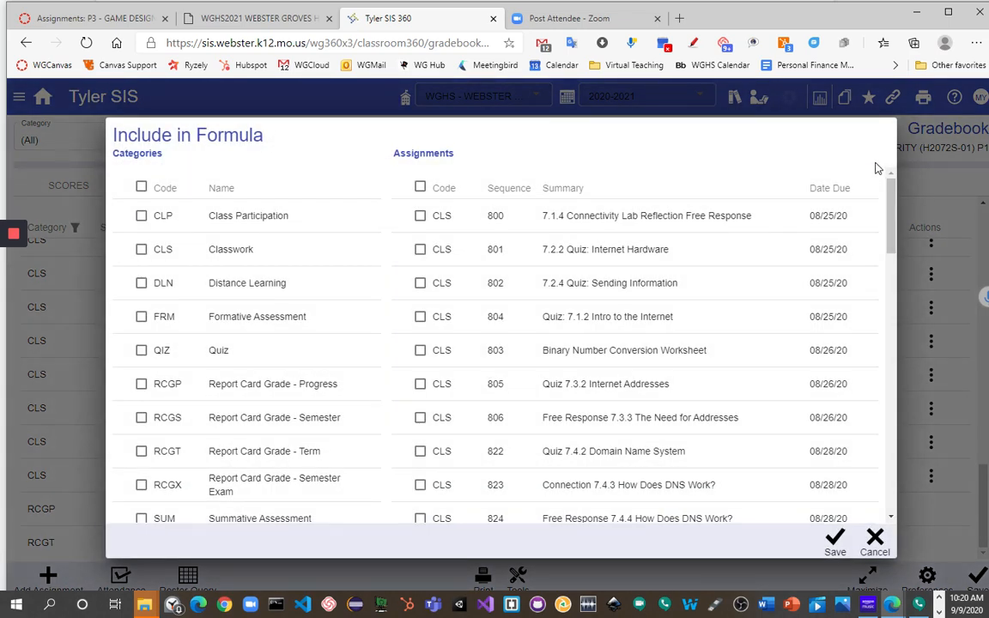
{"action": "mouse_move", "coordinate": [333, 144]}
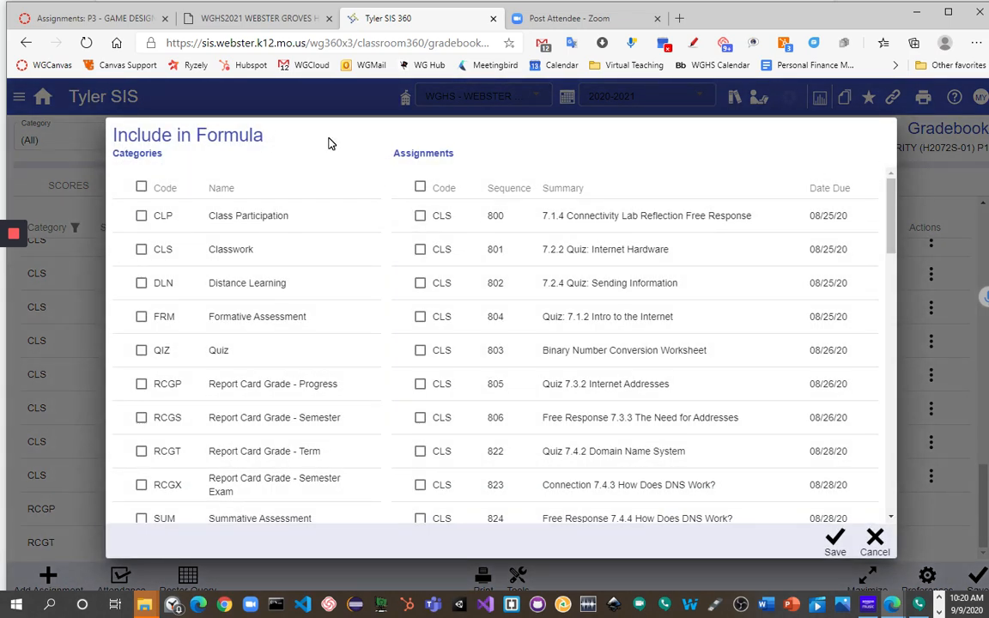
{"action": "mouse_move", "coordinate": [313, 177]}
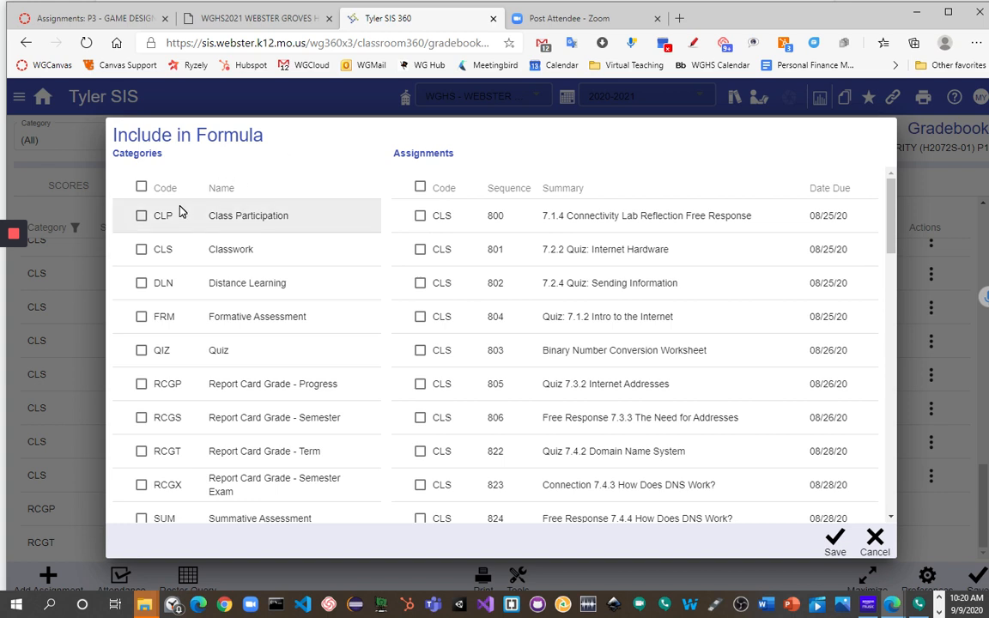
Check the CLP, CLS and RCGX categories and add them to the RCGP formula
{"action": "left_click", "coordinate": [141, 216]}
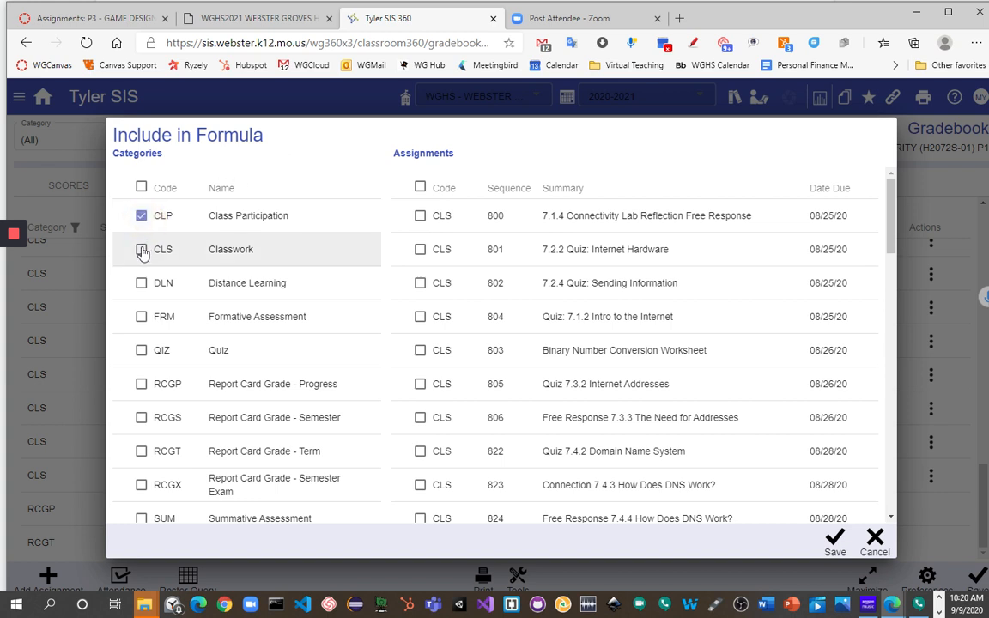
{"action": "left_click", "coordinate": [140, 249]}
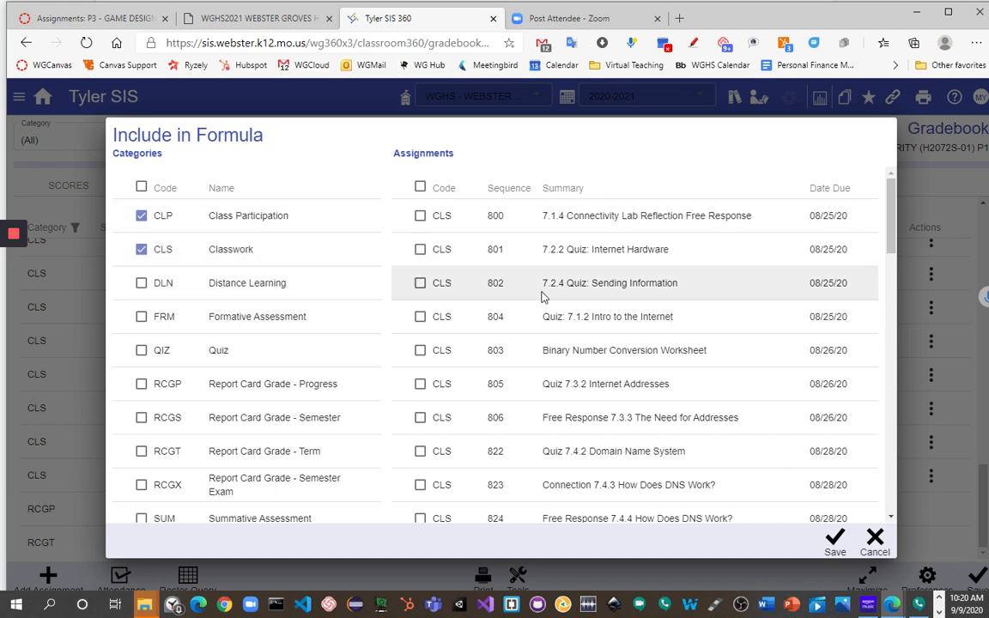
{"action": "mouse_move", "coordinate": [565, 134]}
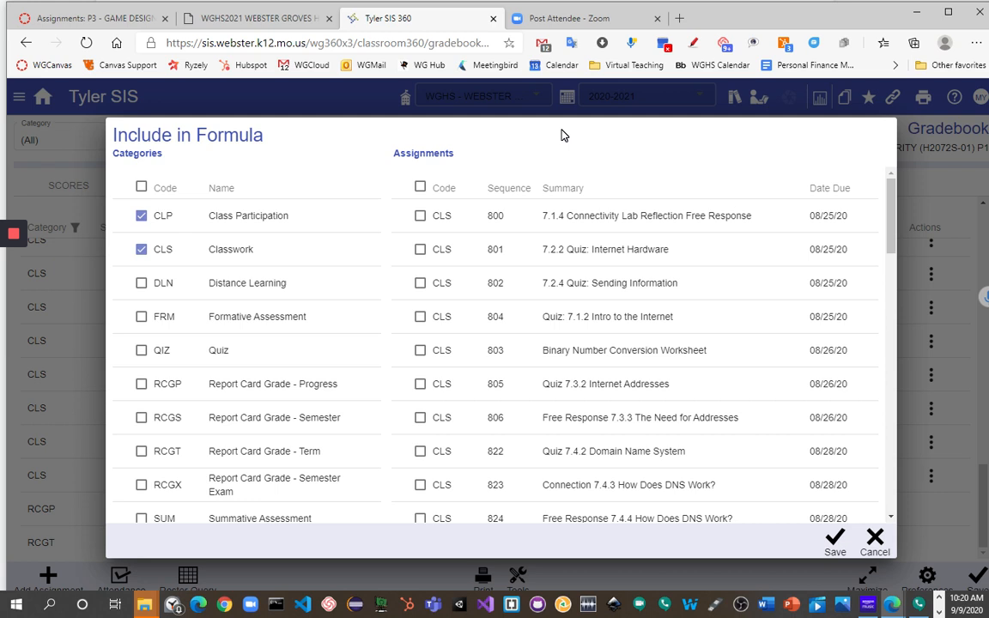
{"action": "mouse_move", "coordinate": [553, 141]}
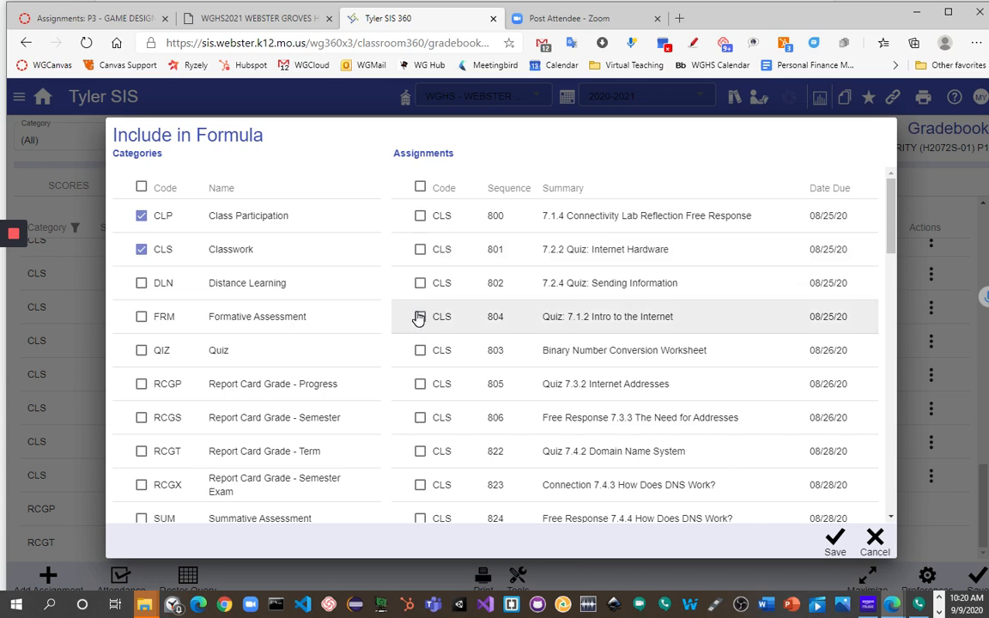
{"action": "scroll", "scroll_direction": "down", "scroll_amount": 3}
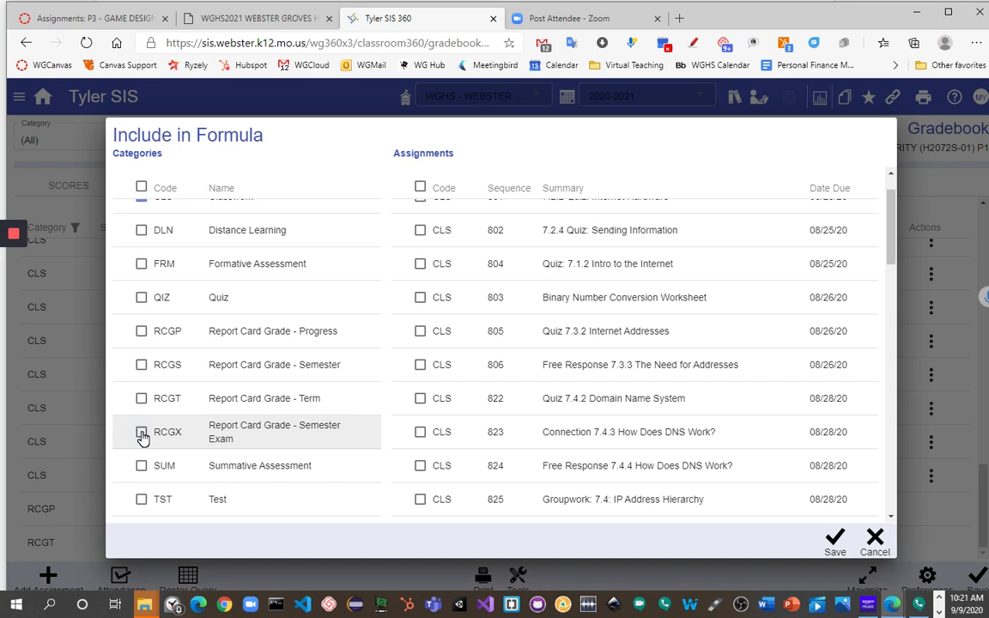
{"action": "left_click", "coordinate": [141, 433]}
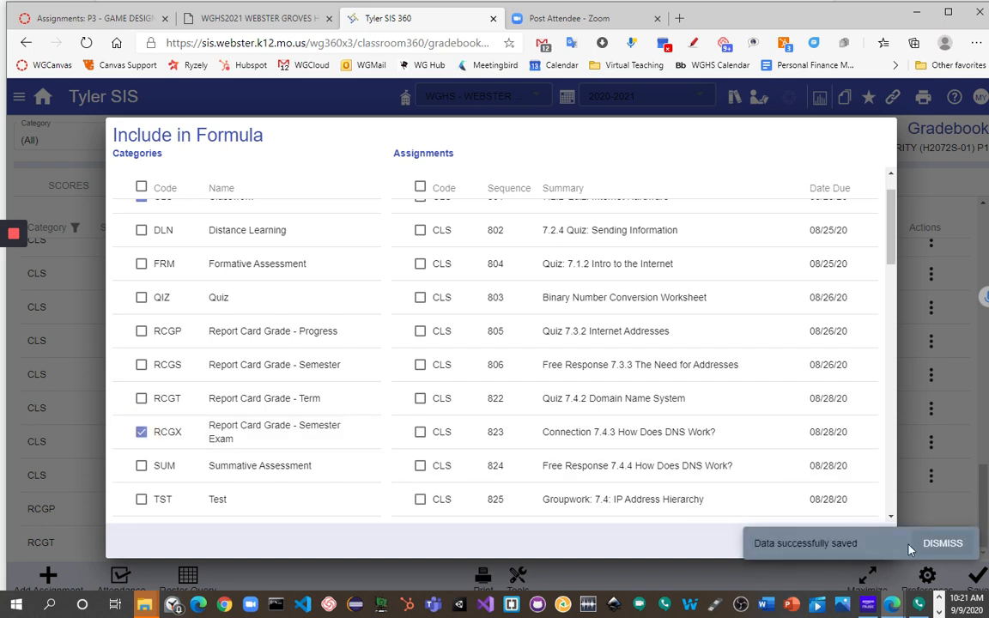
{"action": "left_click", "coordinate": [941, 543]}
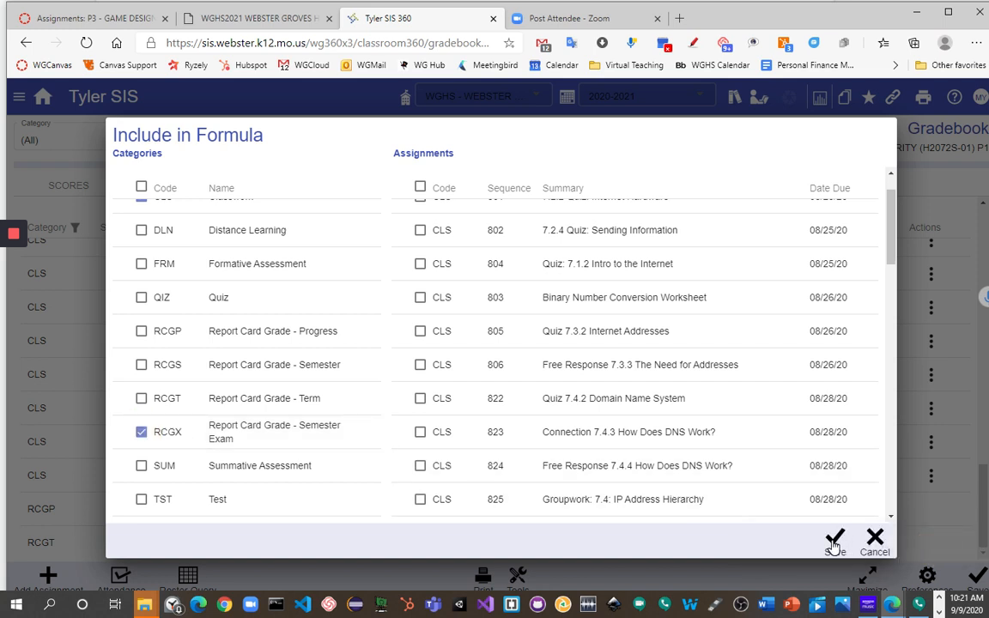
{"action": "left_click", "coordinate": [834, 539]}
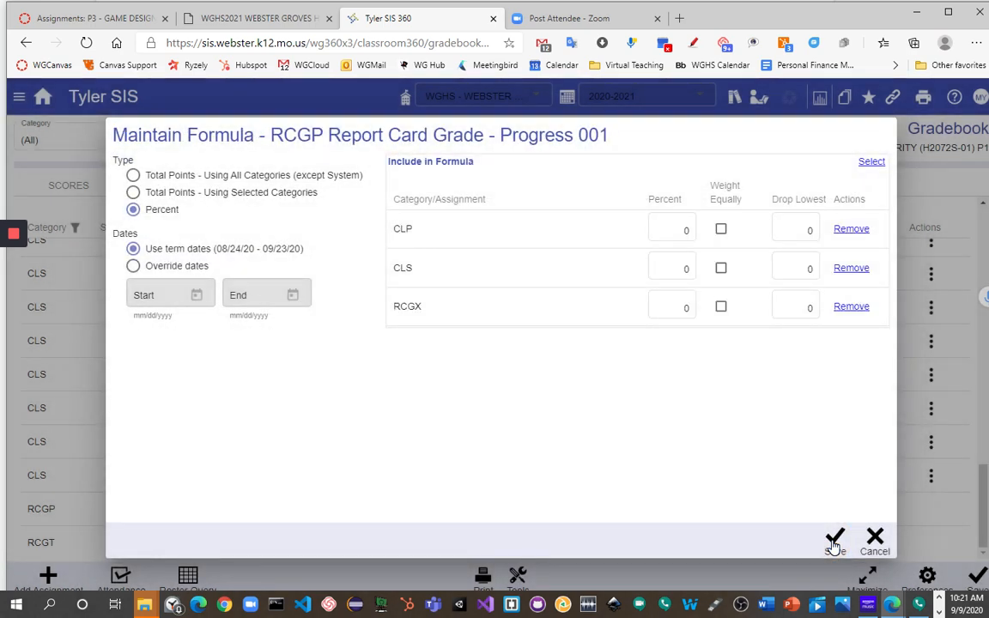
Enter percent weights CLP 40, CLS 40 and RCGX 20 for the RCGP formula
{"action": "left_click", "coordinate": [671, 230]}
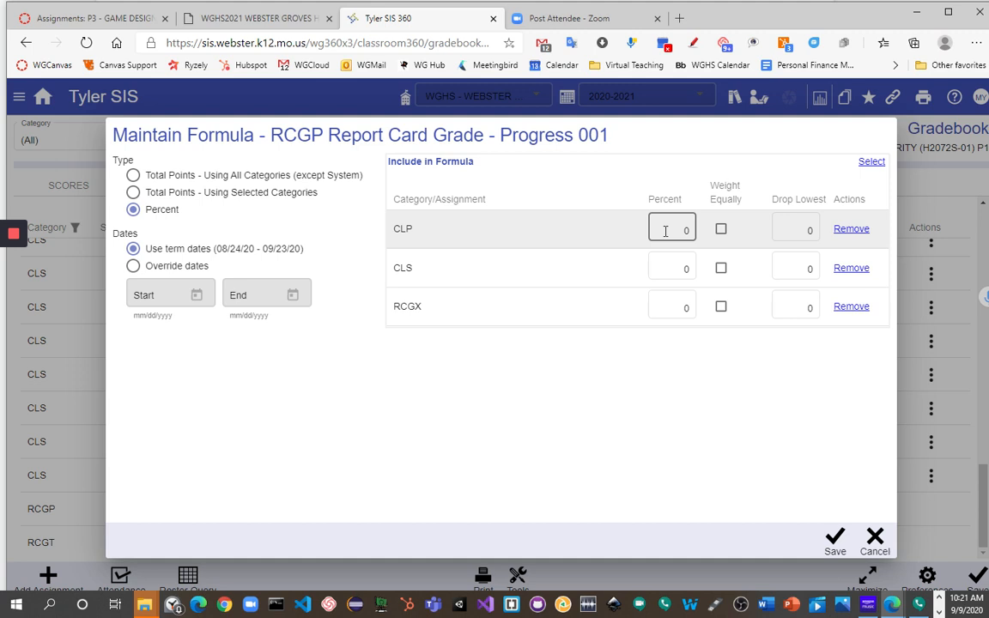
{"action": "left_click", "coordinate": [672, 305]}
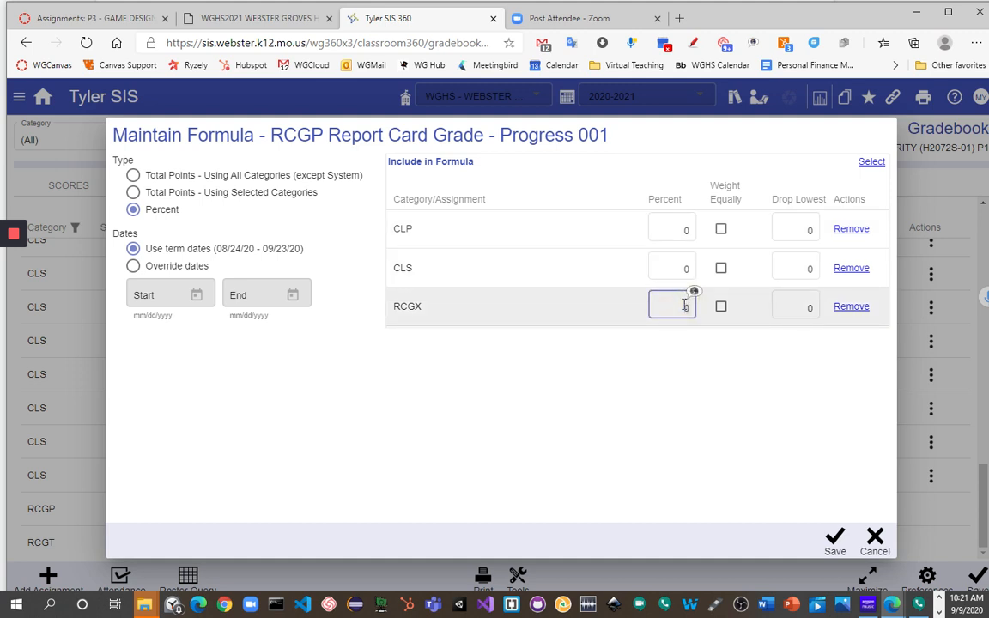
{"action": "type", "text": "20"}
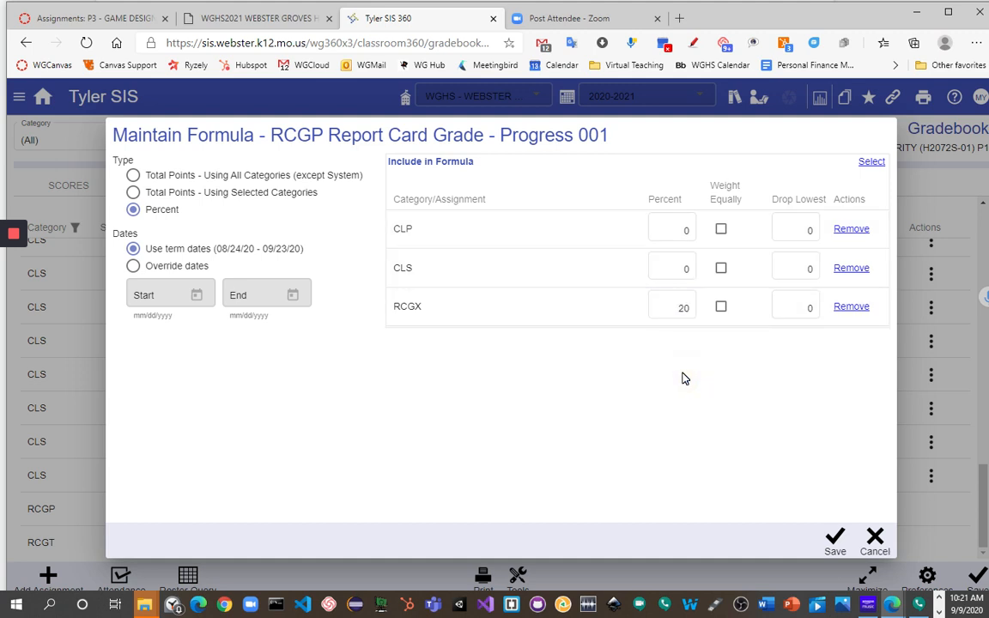
{"action": "left_click", "coordinate": [671, 268]}
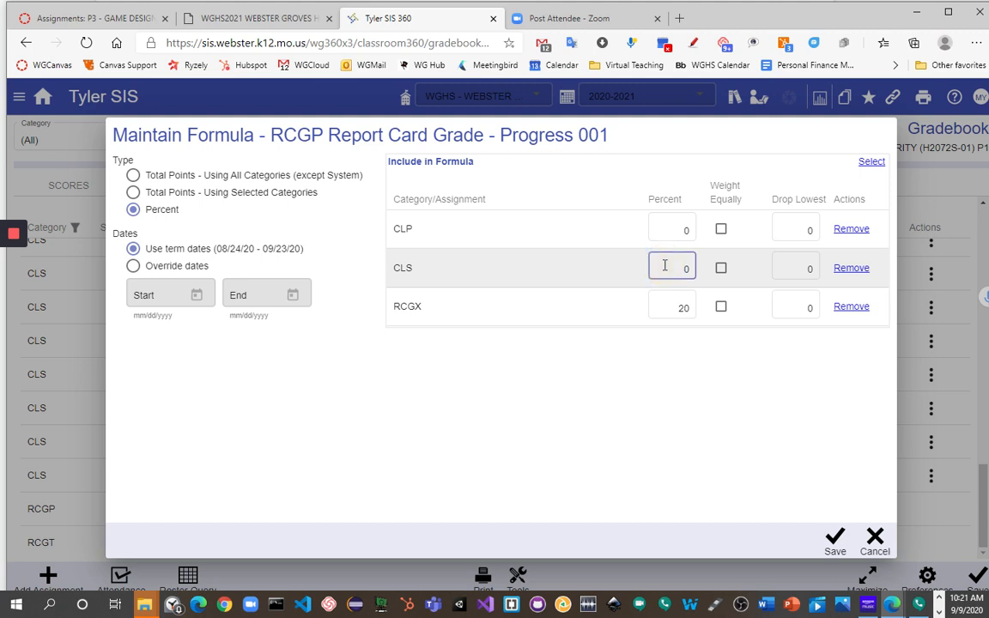
{"action": "type", "text": "40"}
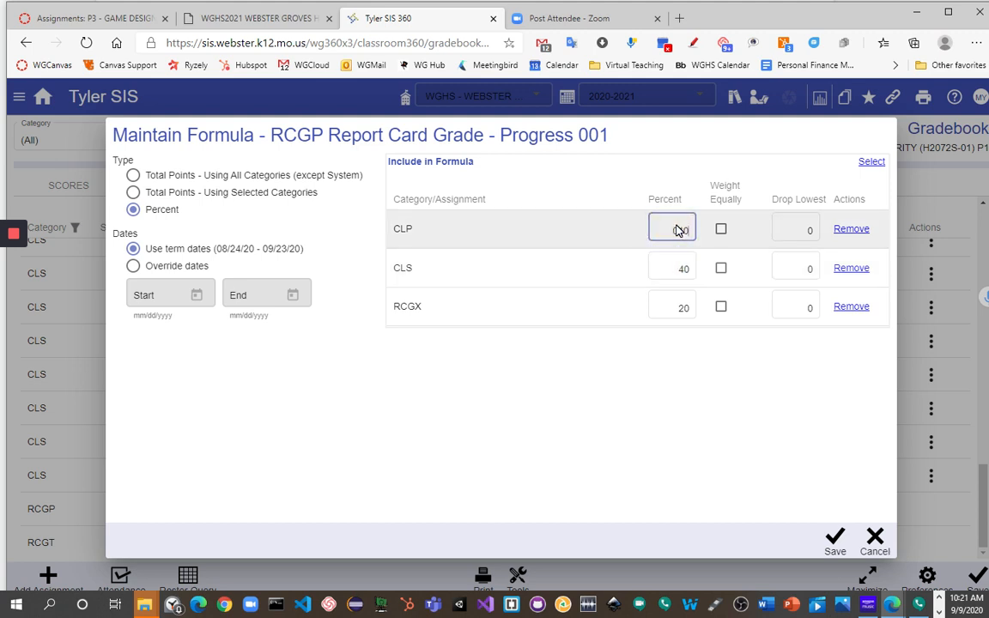
{"action": "type", "text": "040"}
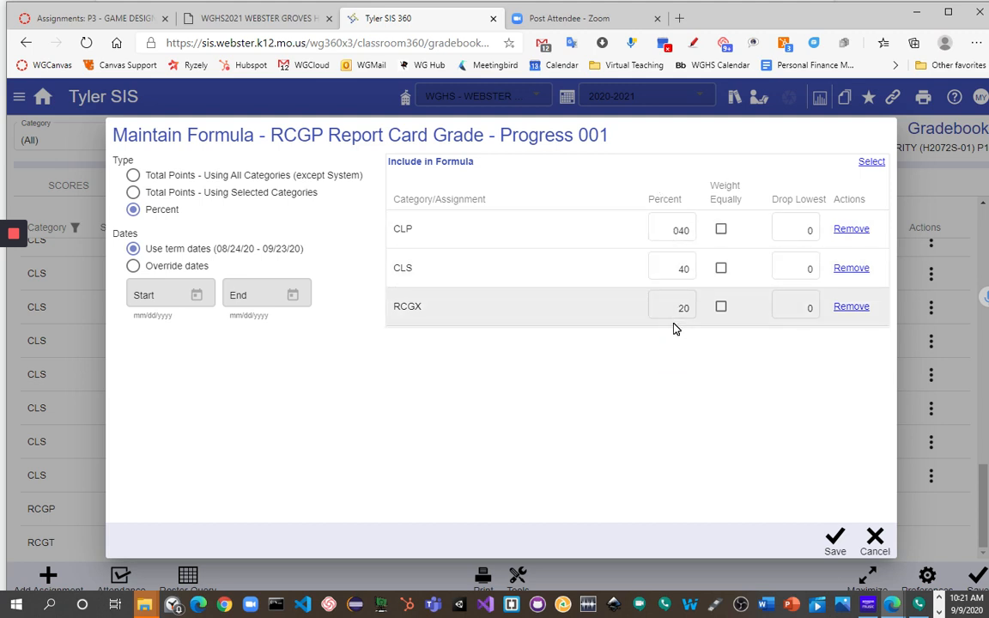
{"action": "mouse_move", "coordinate": [702, 342]}
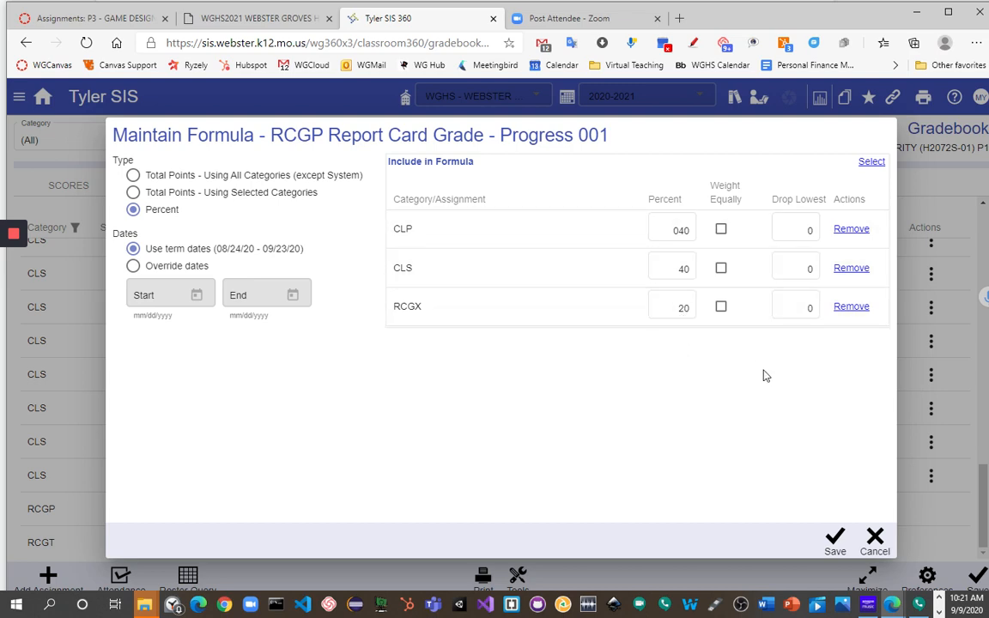
Close the Maintain Formula dialog and return to the assignment list
{"action": "left_click", "coordinate": [874, 541]}
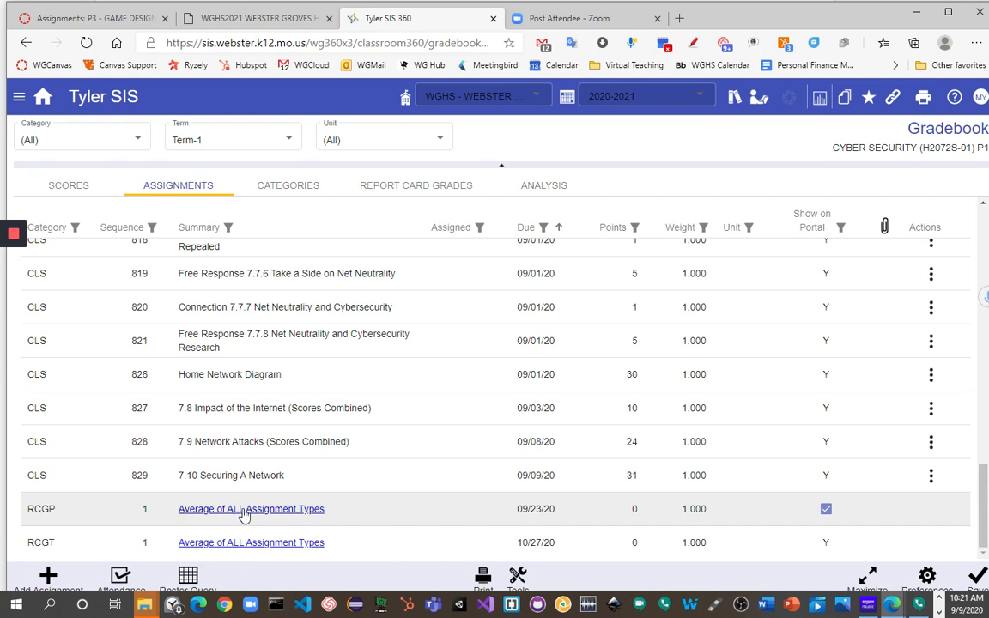
{"action": "mouse_move", "coordinate": [316, 522]}
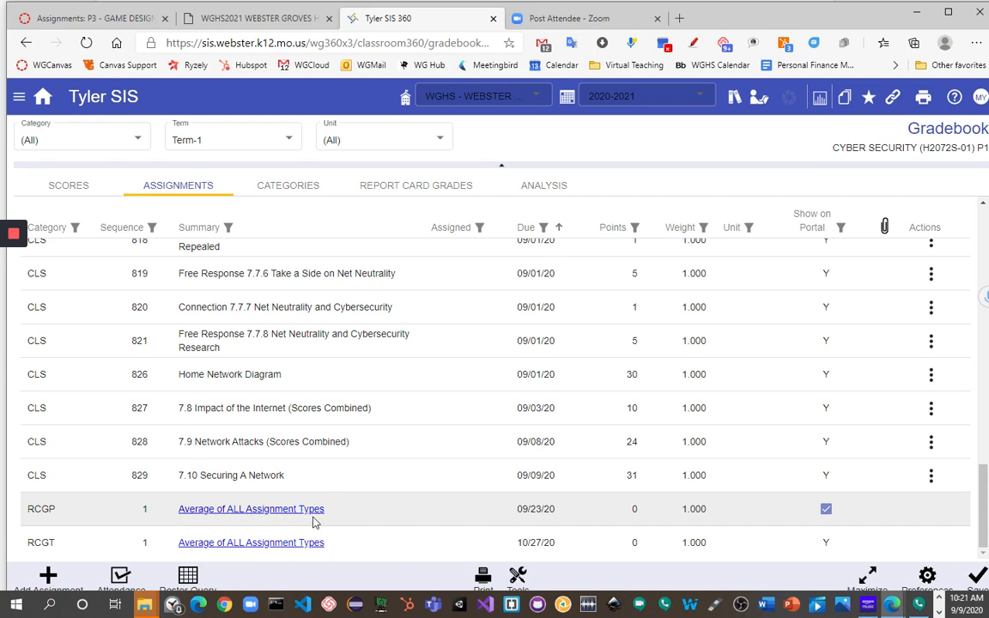
{"action": "mouse_move", "coordinate": [294, 519]}
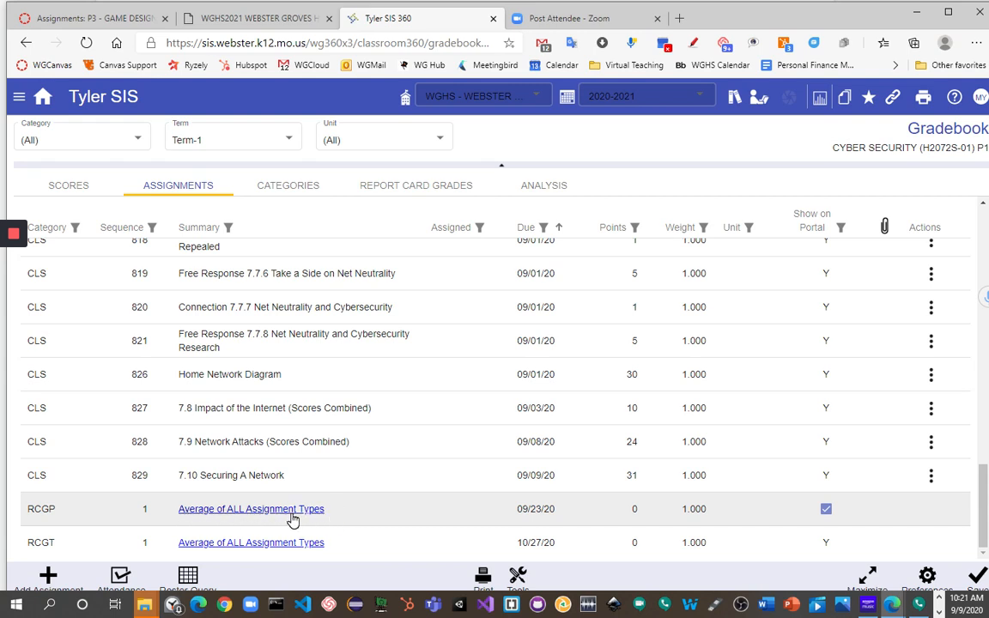
{"action": "mouse_move", "coordinate": [301, 508]}
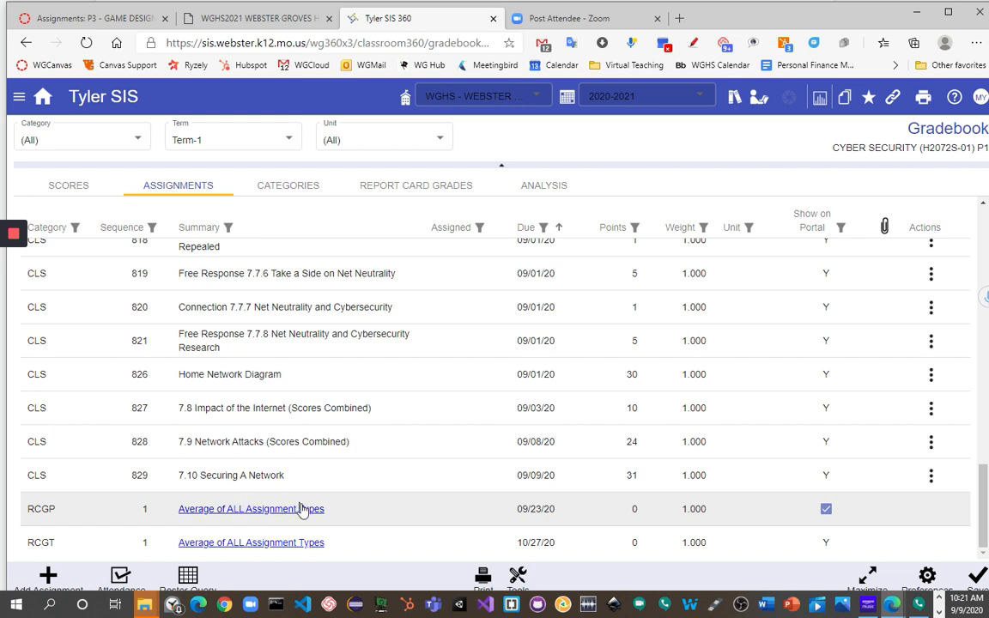
{"action": "mouse_move", "coordinate": [271, 547]}
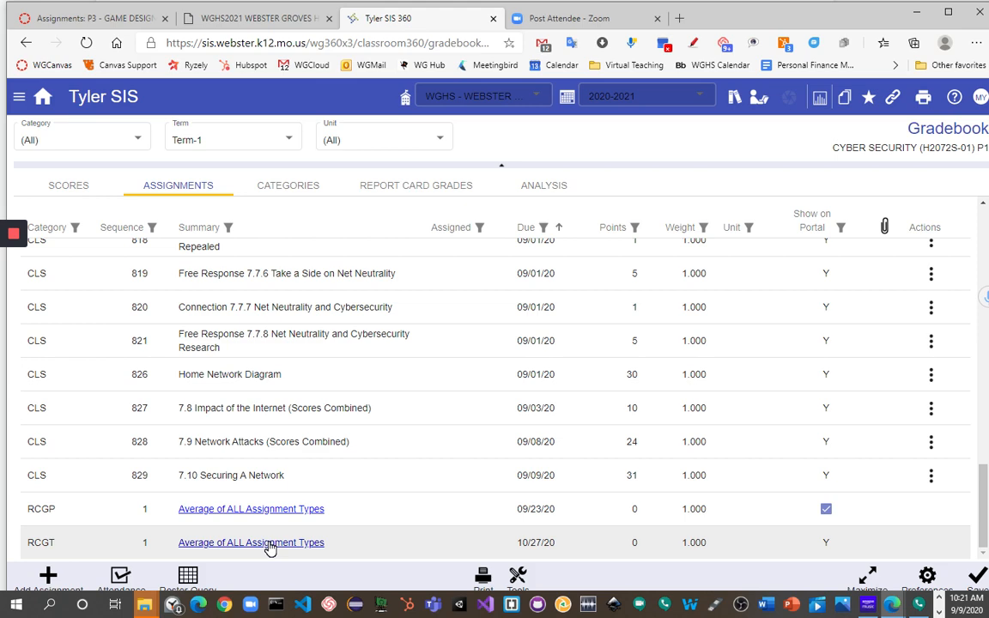
{"action": "mouse_move", "coordinate": [273, 529]}
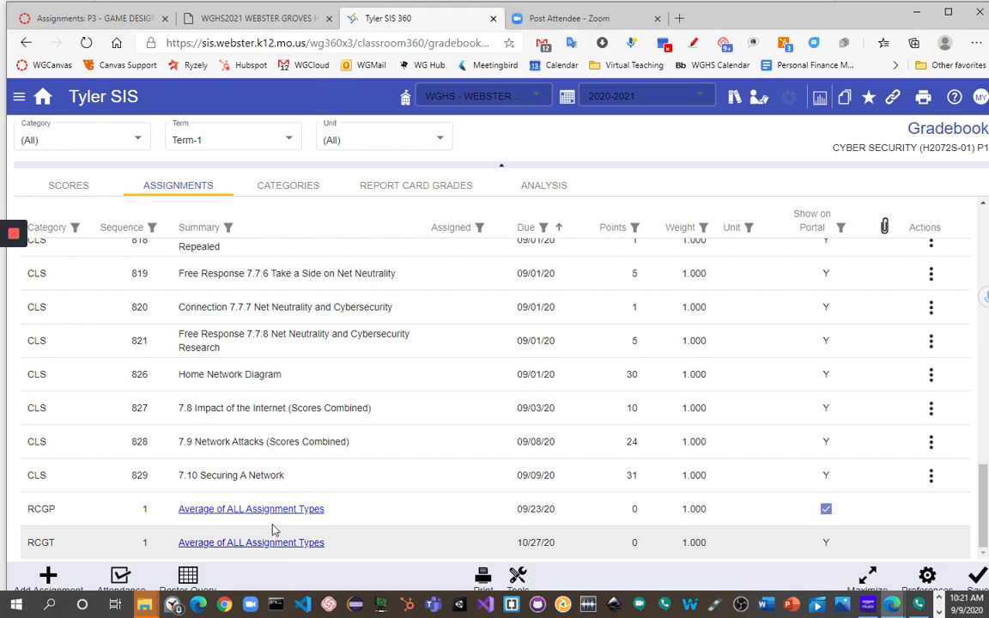
{"action": "left_click", "coordinate": [251, 508]}
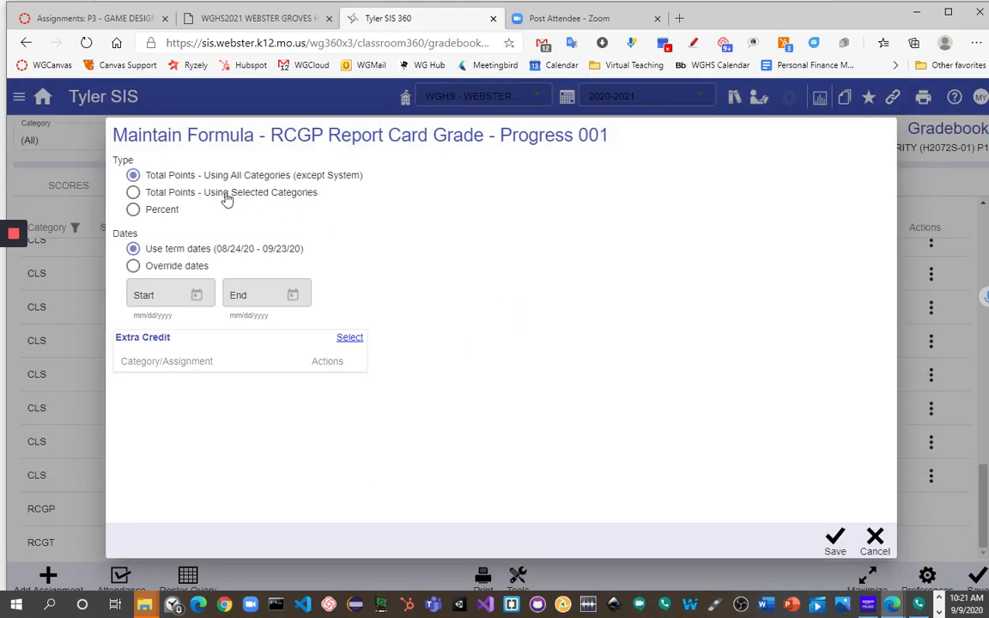
{"action": "left_click", "coordinate": [134, 209]}
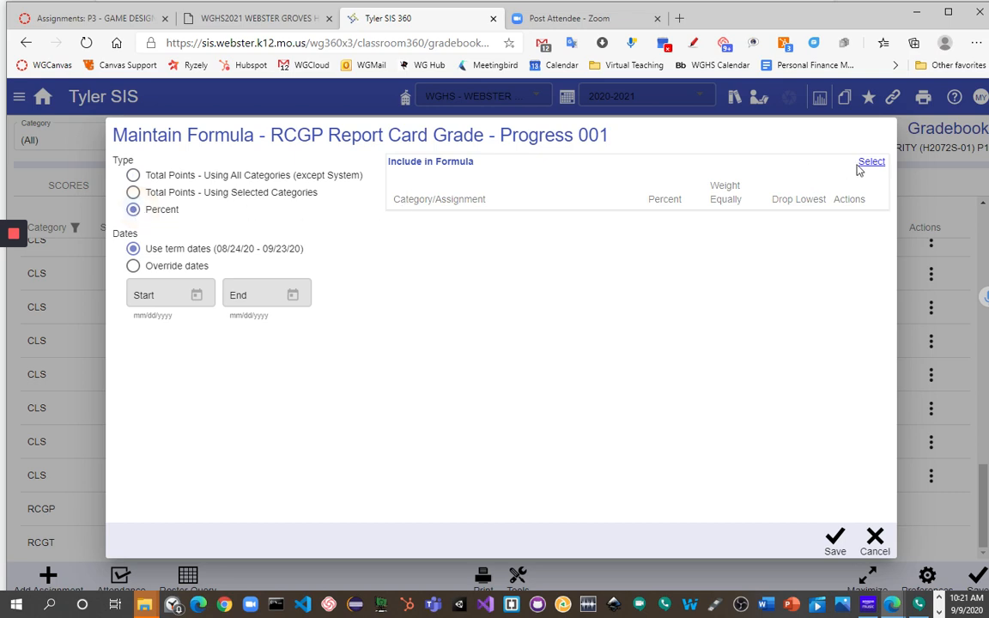
{"action": "left_click", "coordinate": [870, 162]}
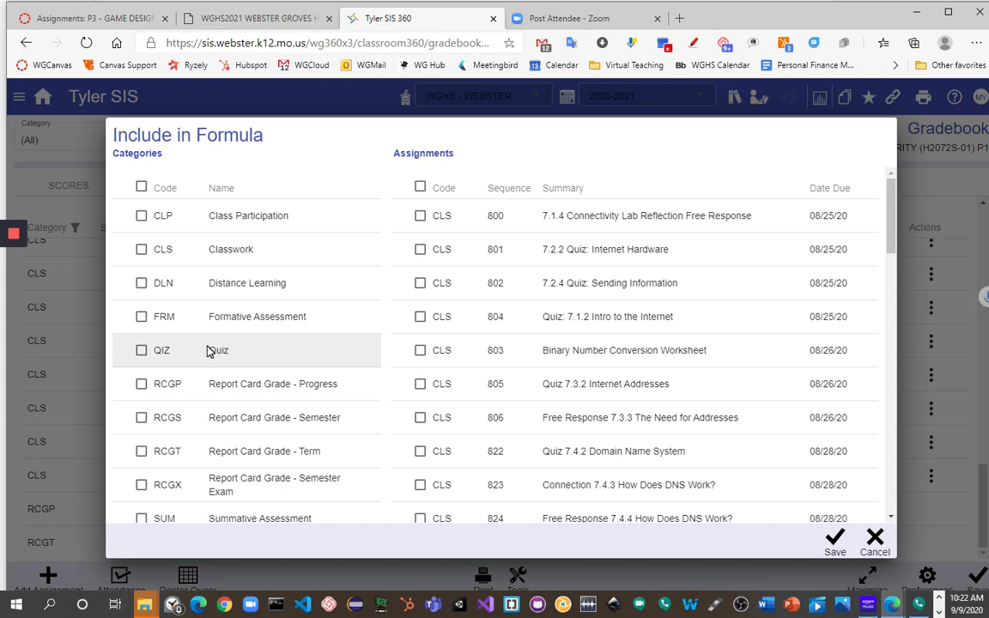
{"action": "mouse_move", "coordinate": [867, 567]}
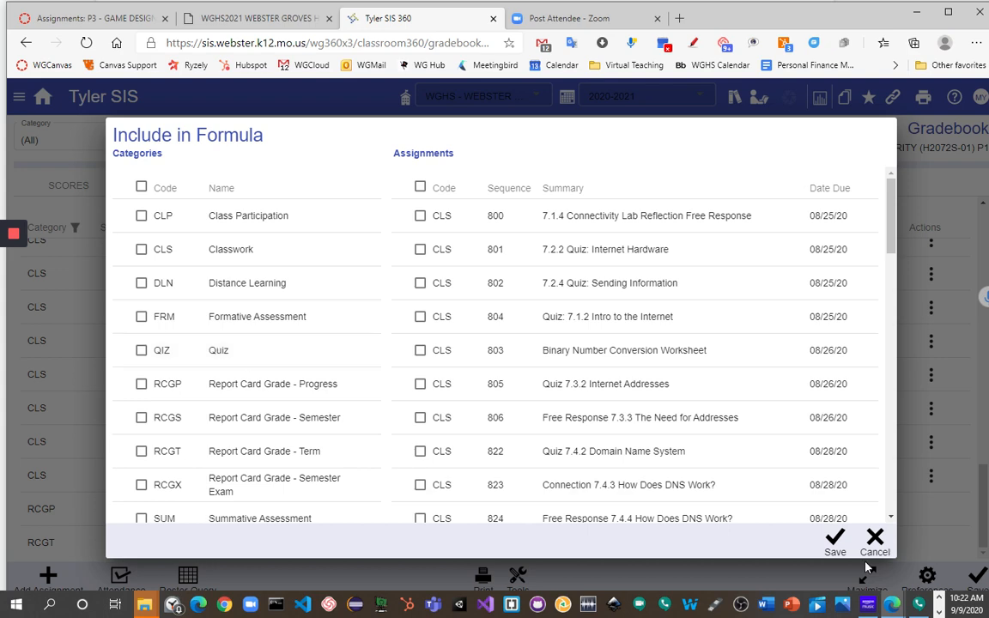
{"action": "left_click", "coordinate": [834, 542]}
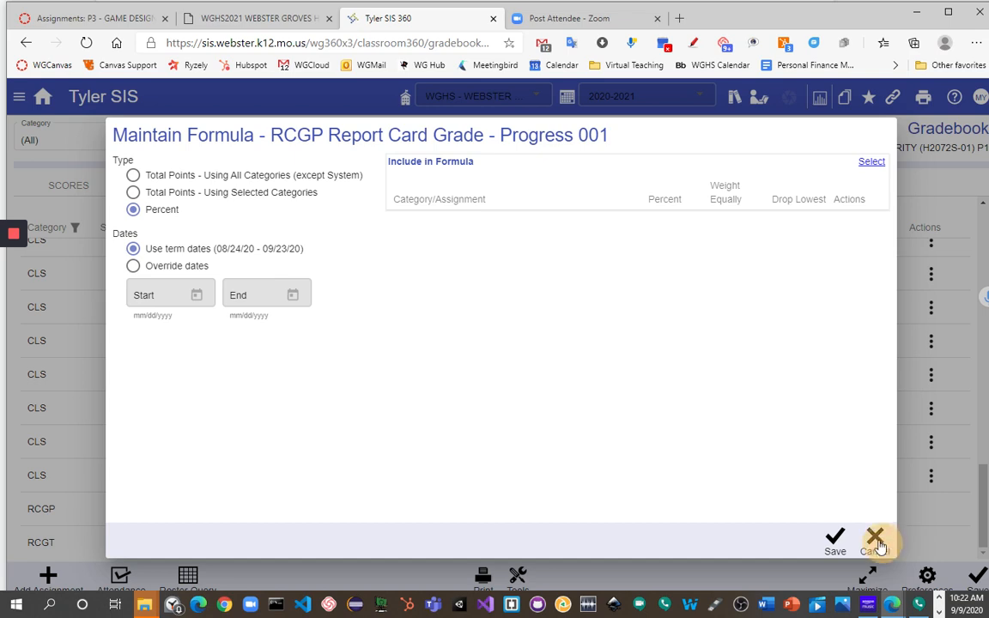
{"action": "left_click", "coordinate": [875, 539]}
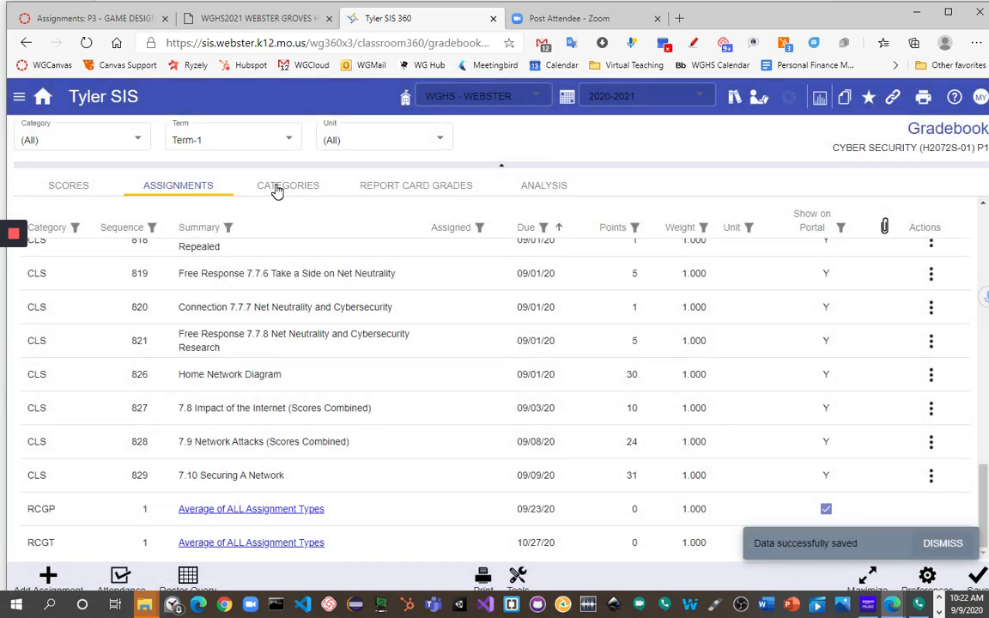
View the gradebook's Categories list and scroll through the selected categories and their colours
{"action": "left_click", "coordinate": [289, 186]}
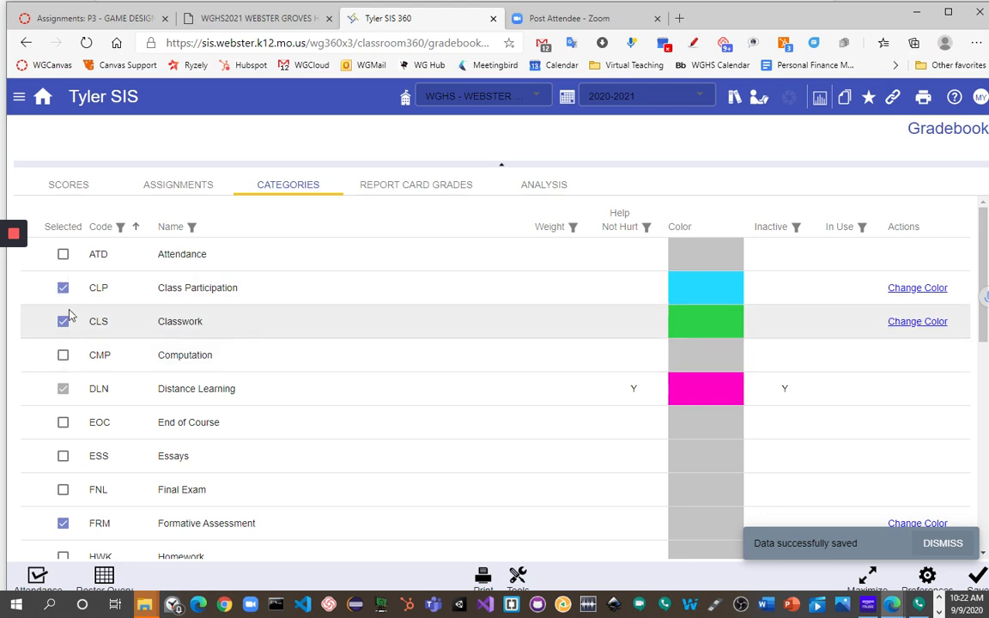
{"action": "scroll", "scroll_direction": "down", "scroll_amount": 3}
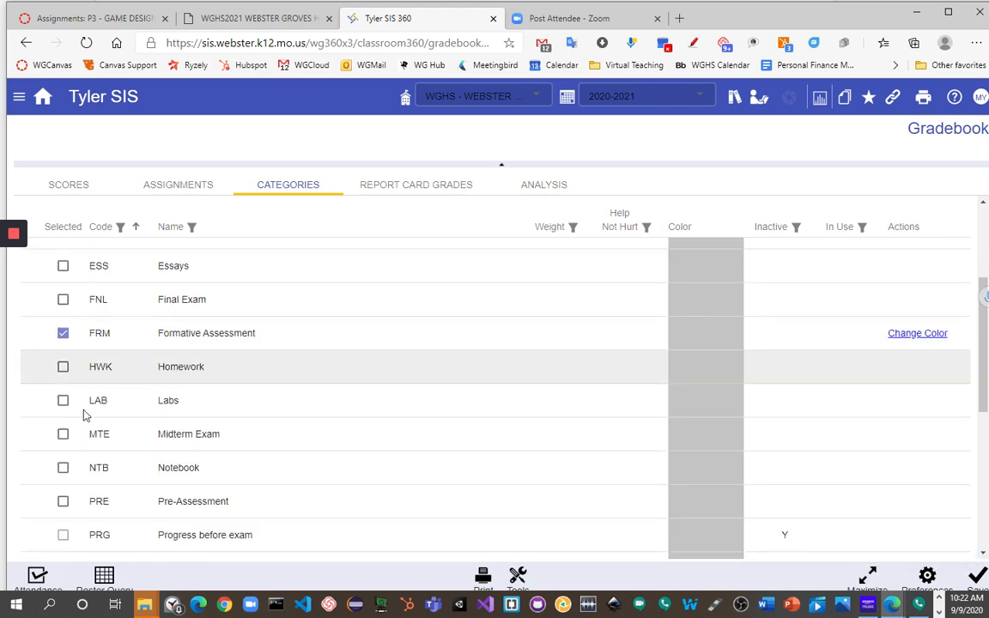
{"action": "scroll", "scroll_direction": "down", "scroll_amount": 3}
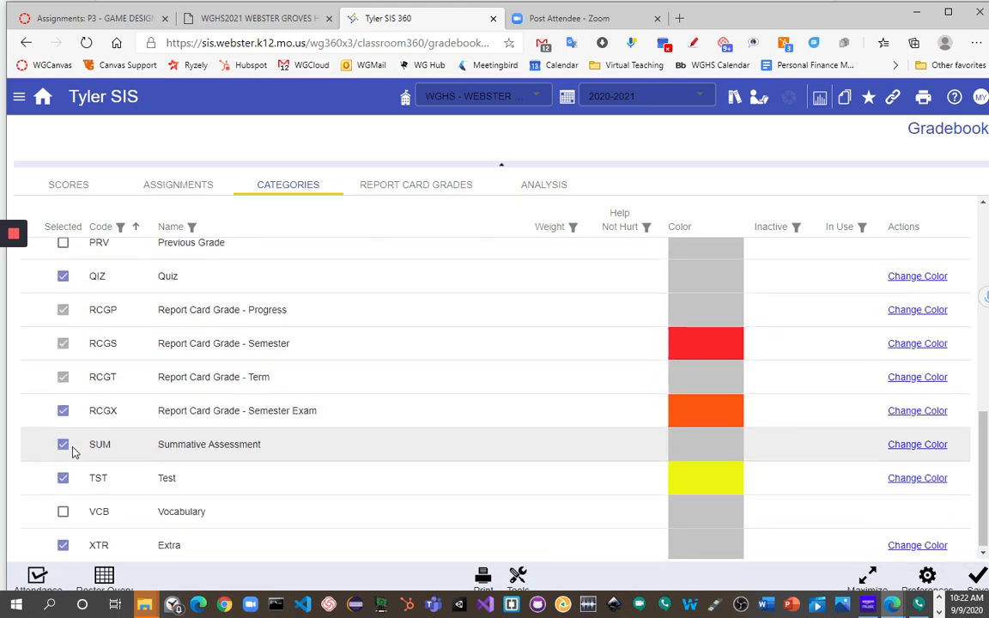
{"action": "scroll", "scroll_direction": "down", "scroll_amount": 3}
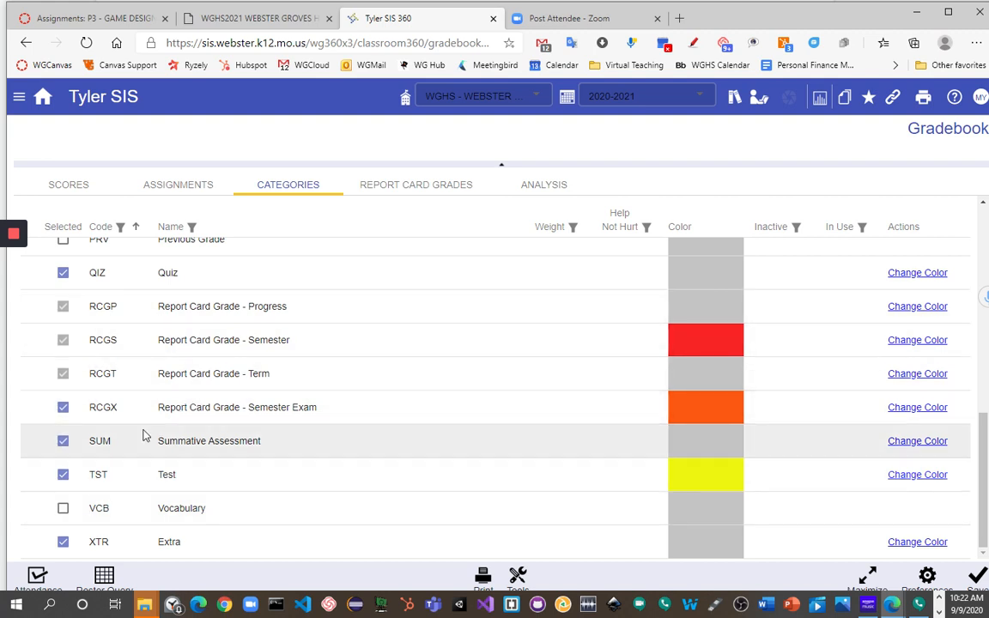
{"action": "mouse_move", "coordinate": [278, 471]}
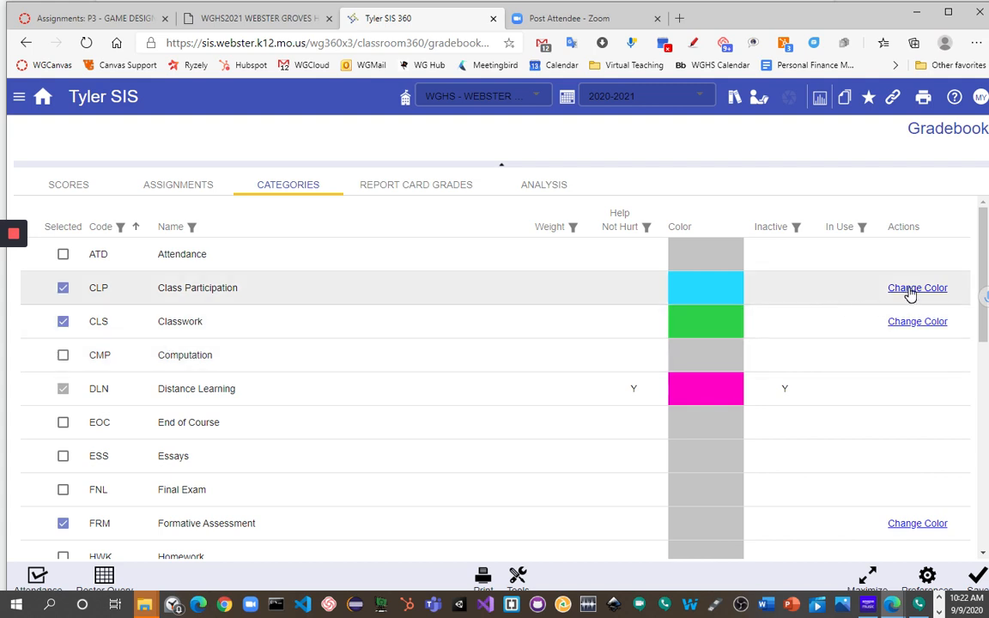
{"action": "mouse_move", "coordinate": [720, 288]}
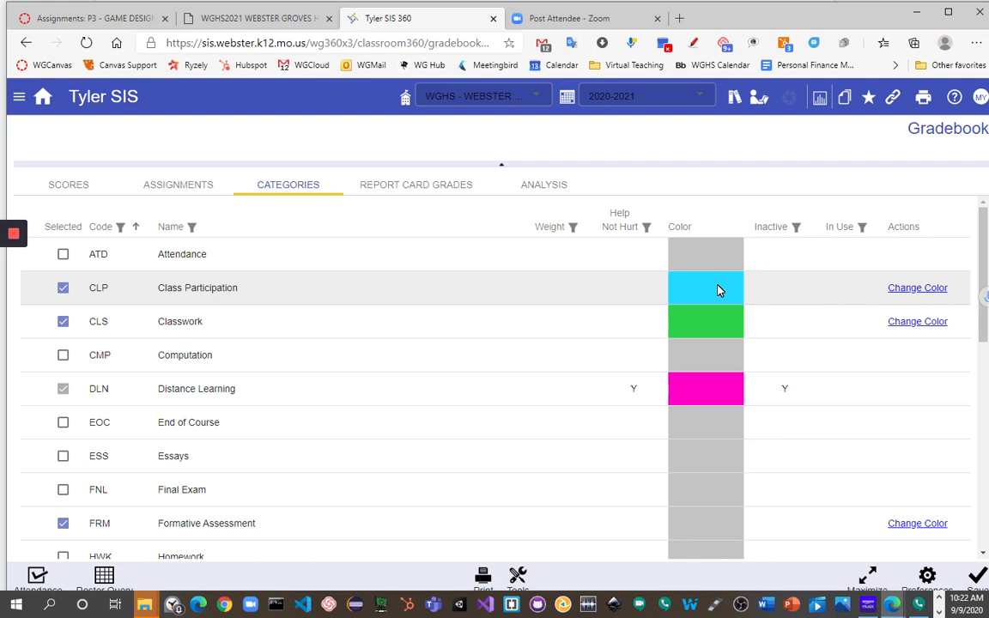
{"action": "mouse_move", "coordinate": [924, 355]}
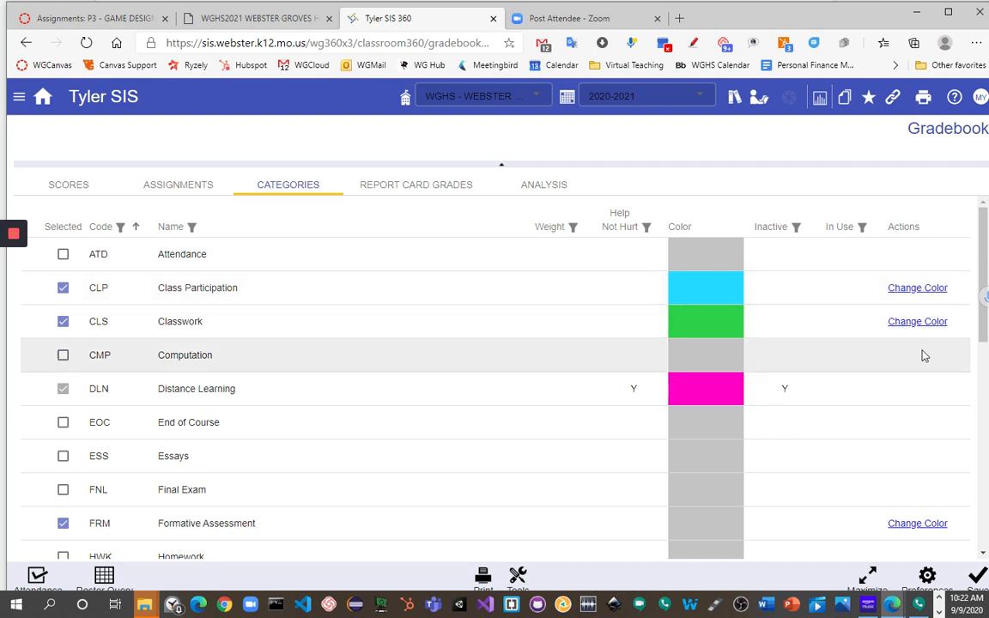
{"action": "mouse_move", "coordinate": [717, 294]}
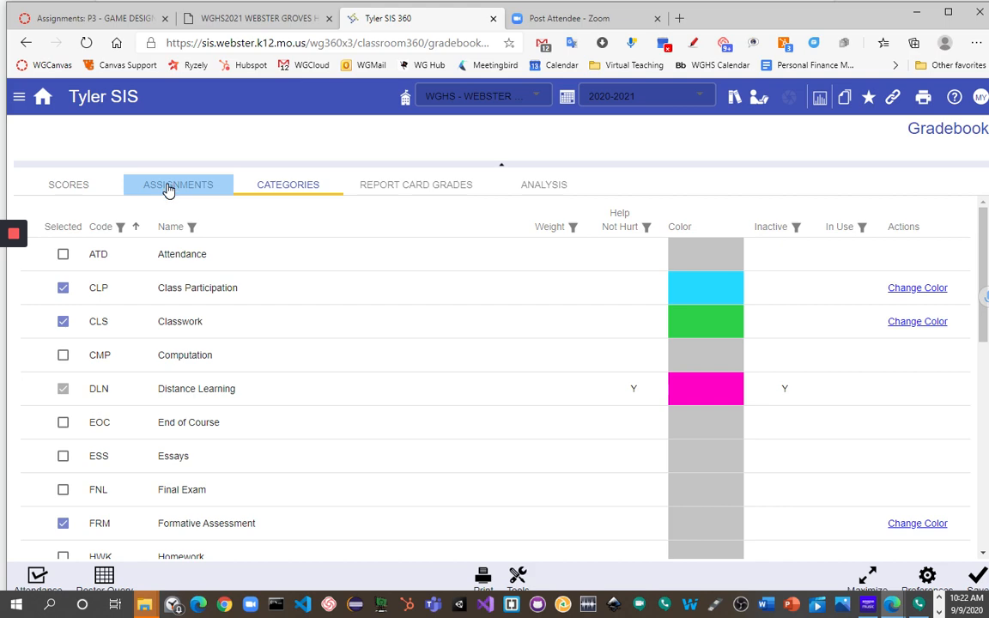
Reopen the RCGP Progress formula from Assignments and bring up its Include in Formula picker again
{"action": "left_click", "coordinate": [179, 185]}
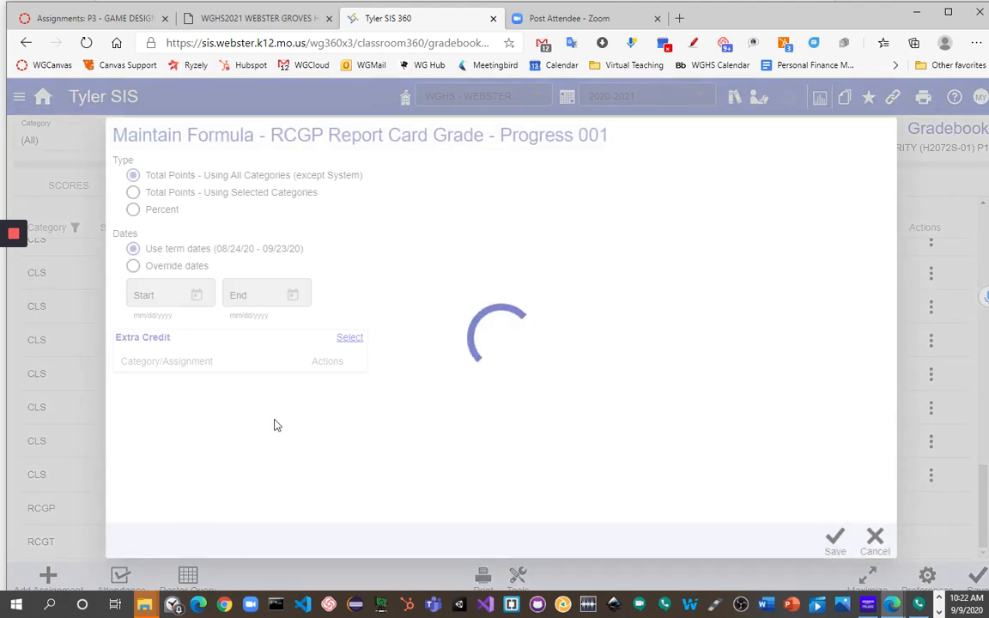
{"action": "left_click", "coordinate": [134, 209]}
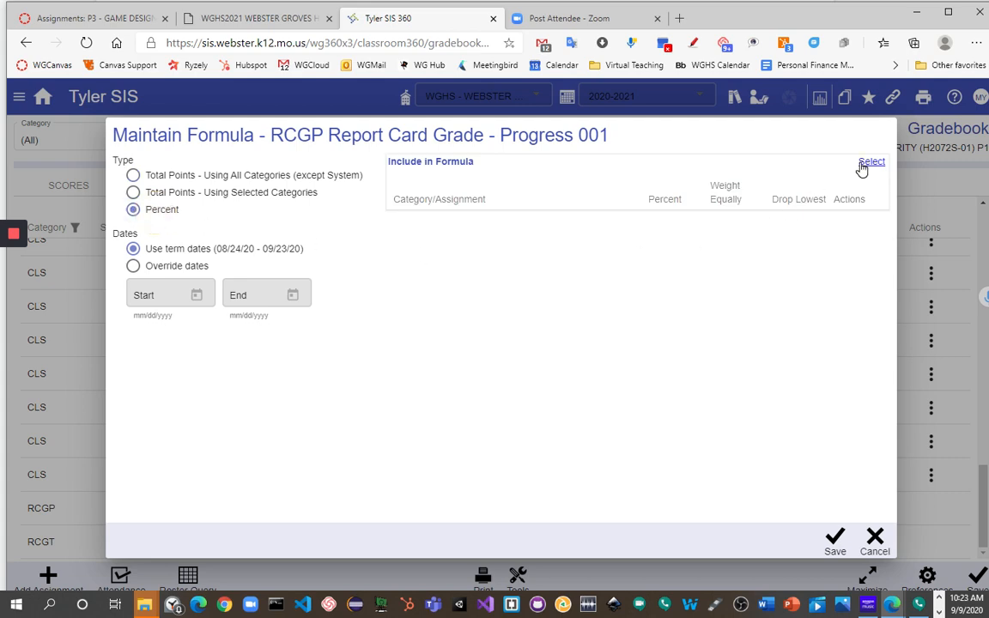
{"action": "left_click", "coordinate": [872, 161]}
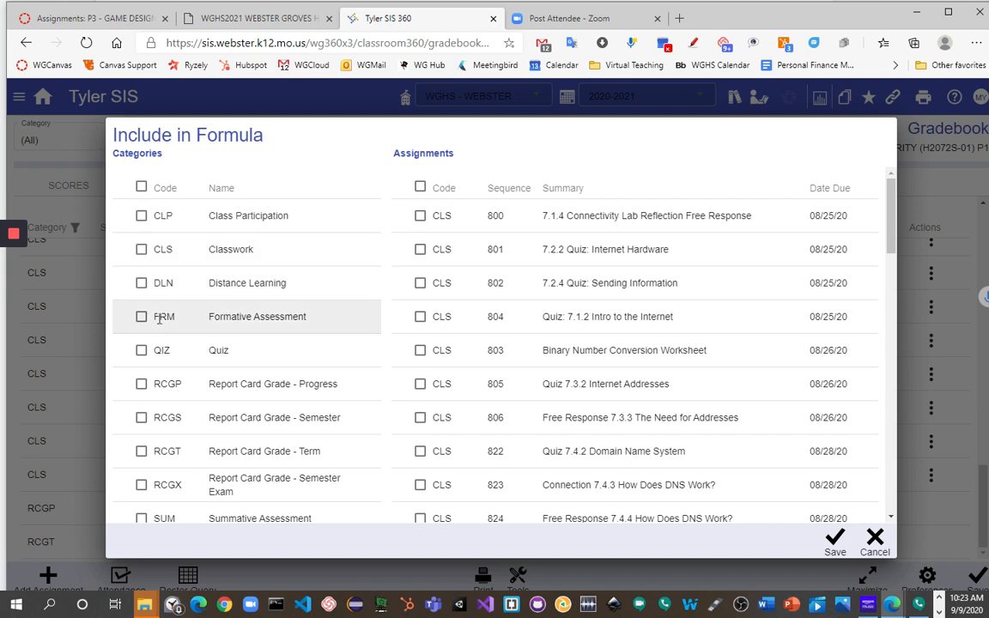
{"action": "left_click", "coordinate": [834, 541]}
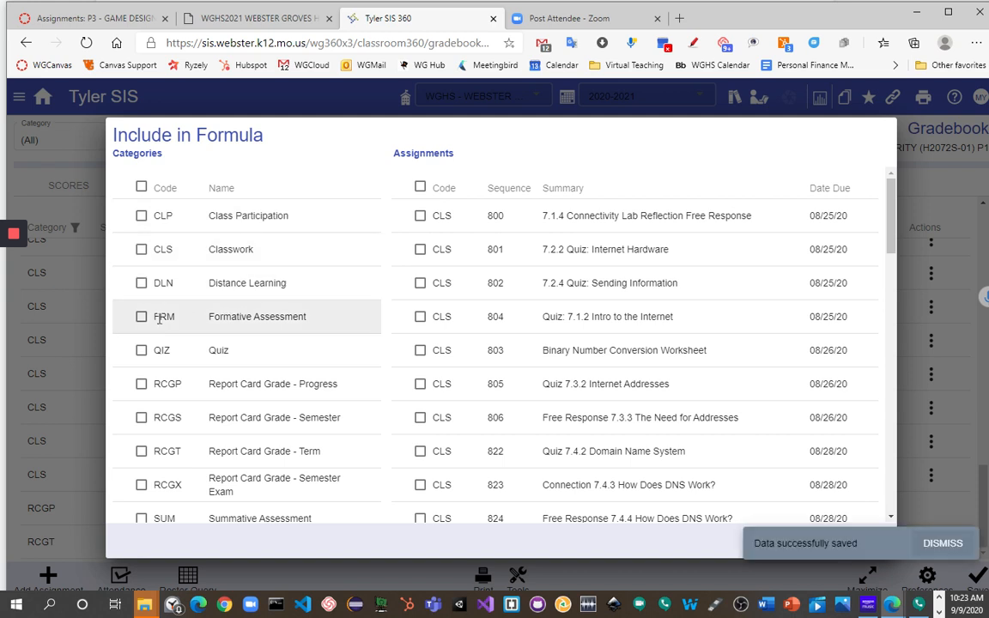